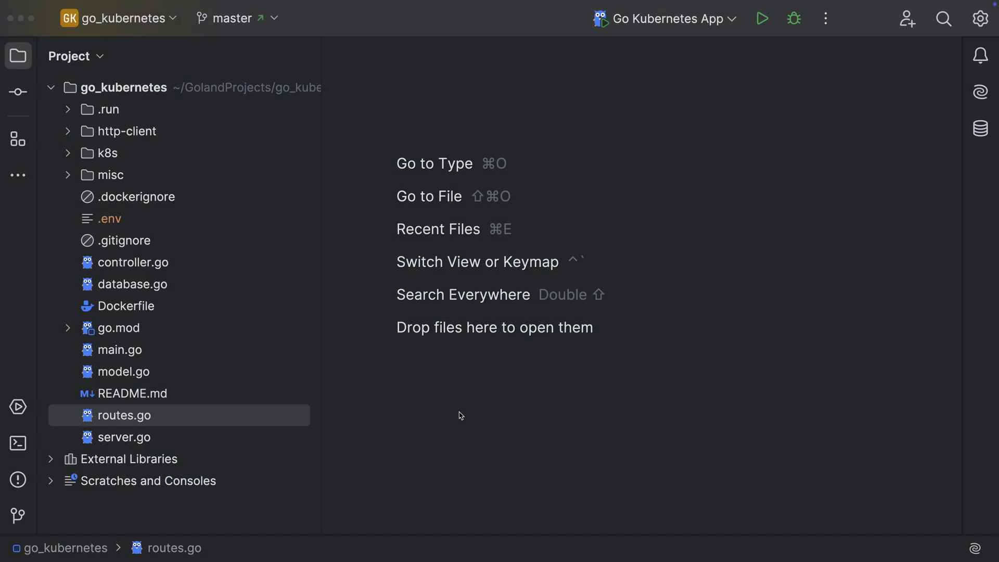
# Review the project's multi-stage Dockerfile and close it again.
pyautogui.click(123, 415)
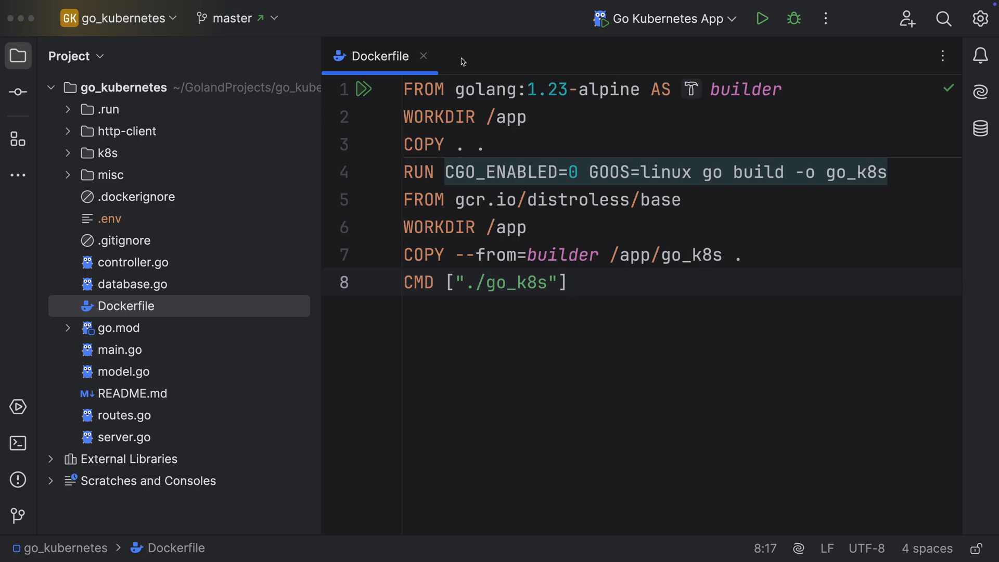
pyautogui.click(423, 56)
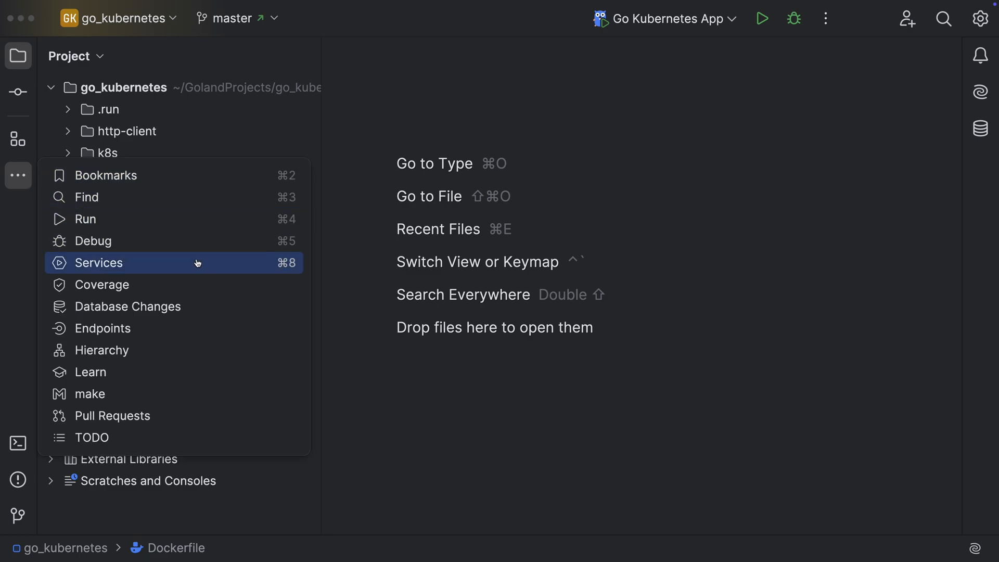
# Add the docker-desktop cluster from the default kubeconfig under Kubernetes in Services and select it.
pyautogui.click(98, 262)
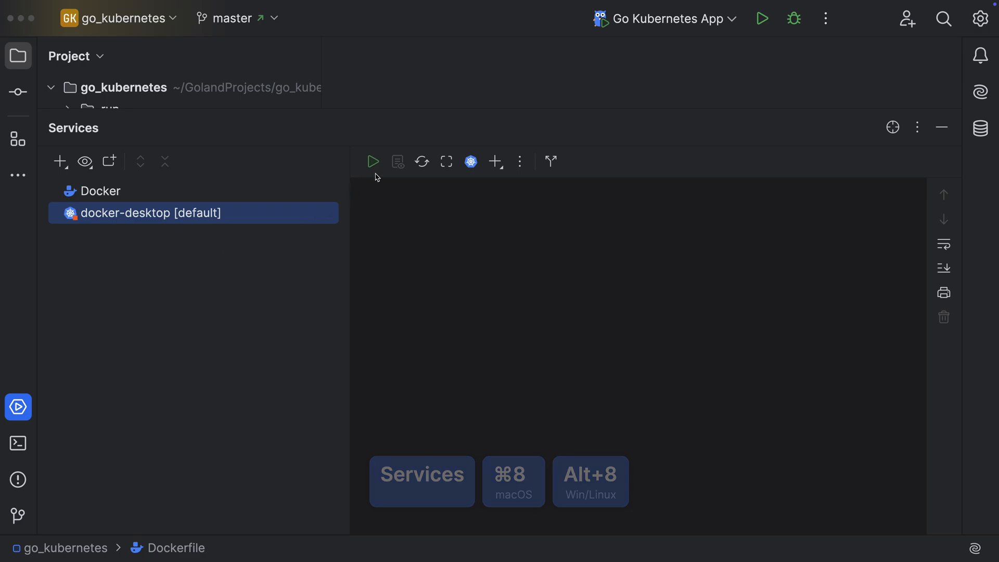
pyautogui.click(372, 160)
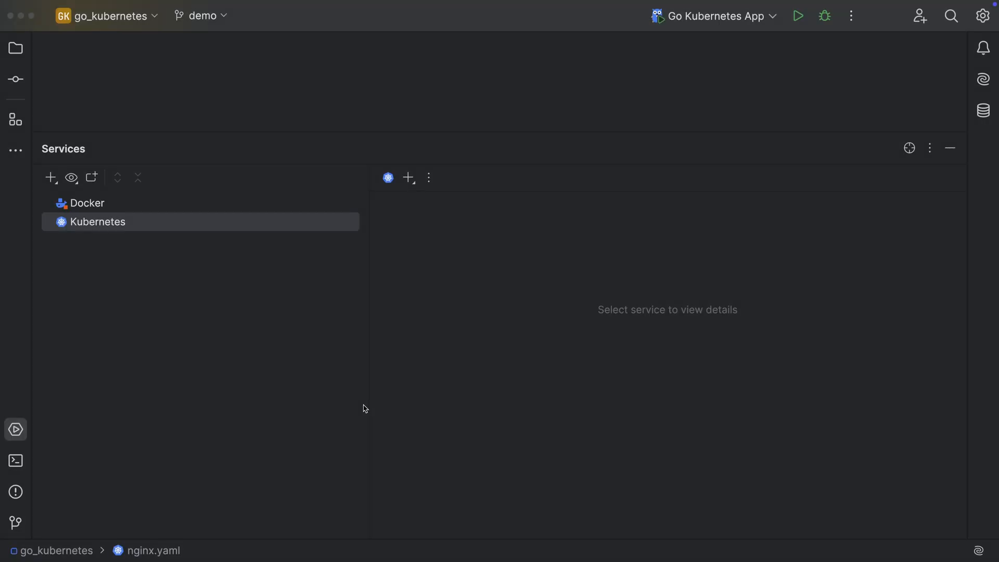
pyautogui.click(50, 177)
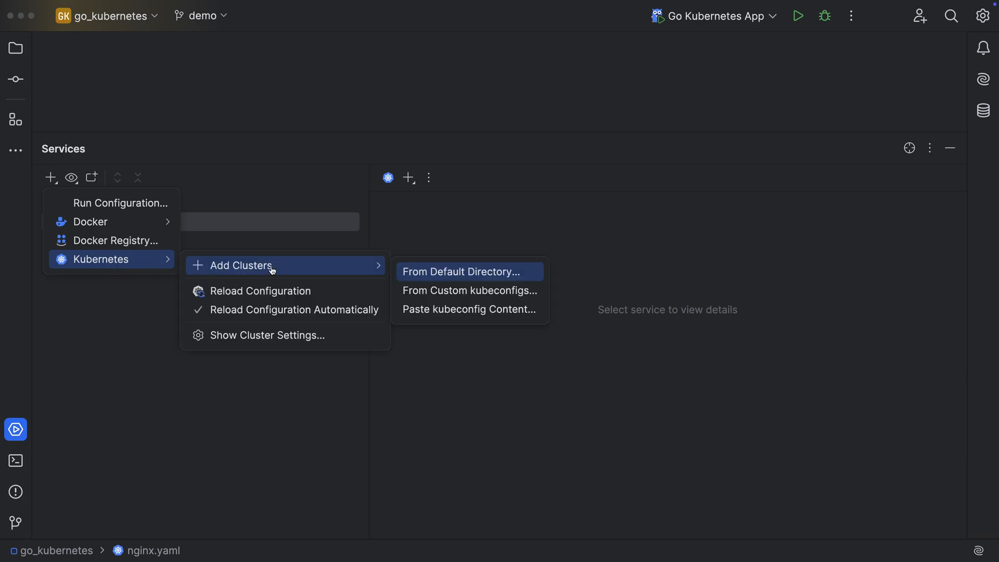
pyautogui.moveTo(536, 279)
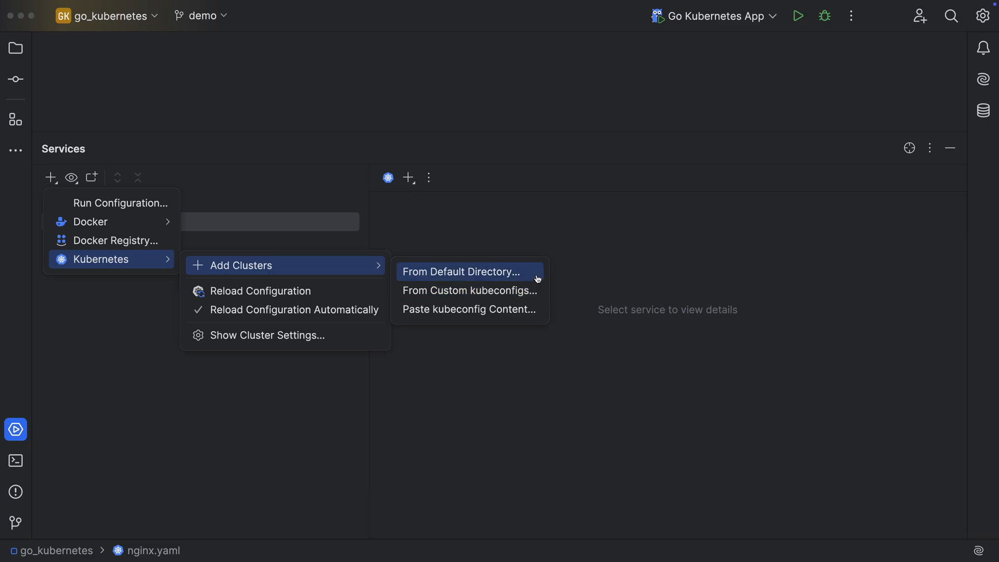
pyautogui.click(464, 272)
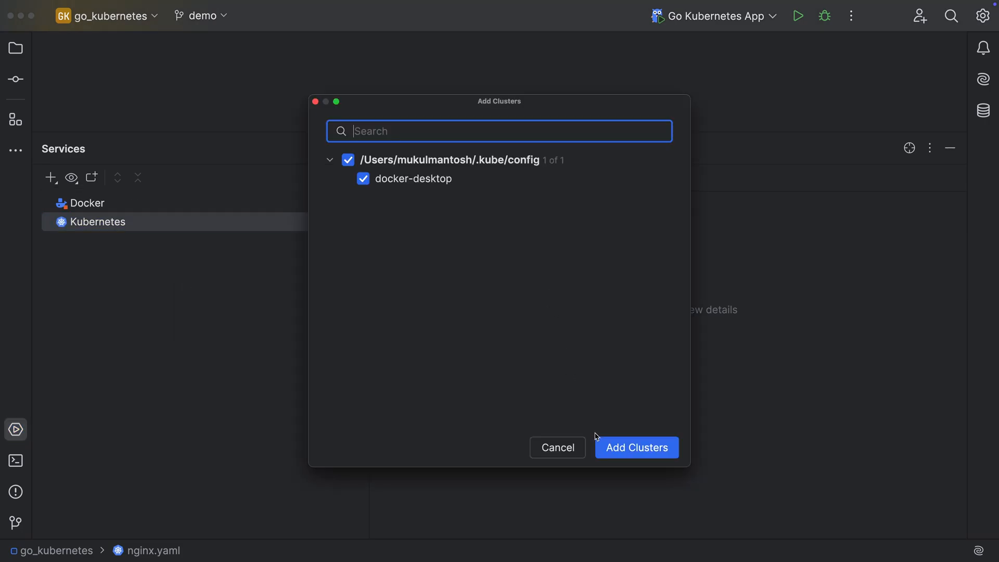
pyautogui.click(637, 447)
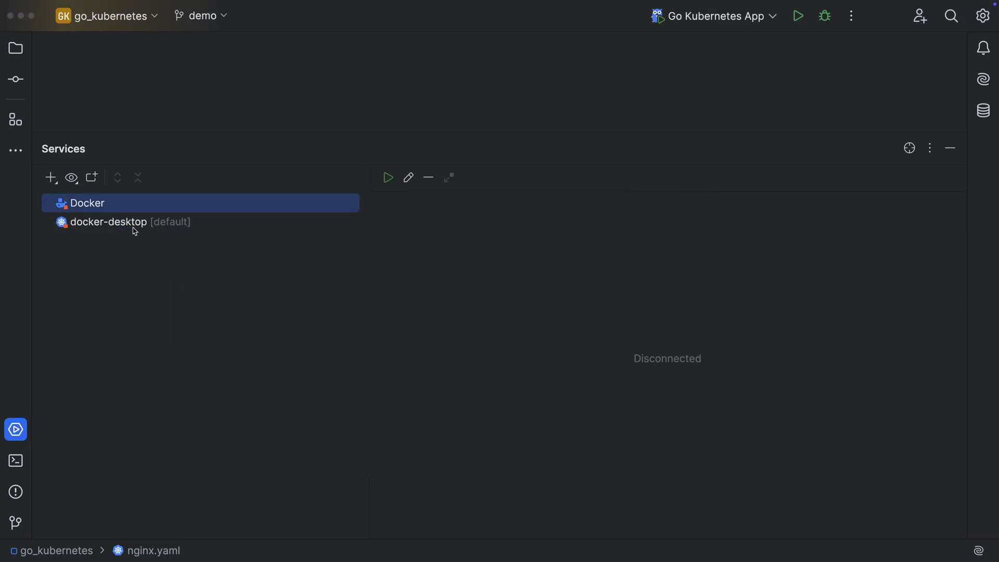
pyautogui.click(108, 222)
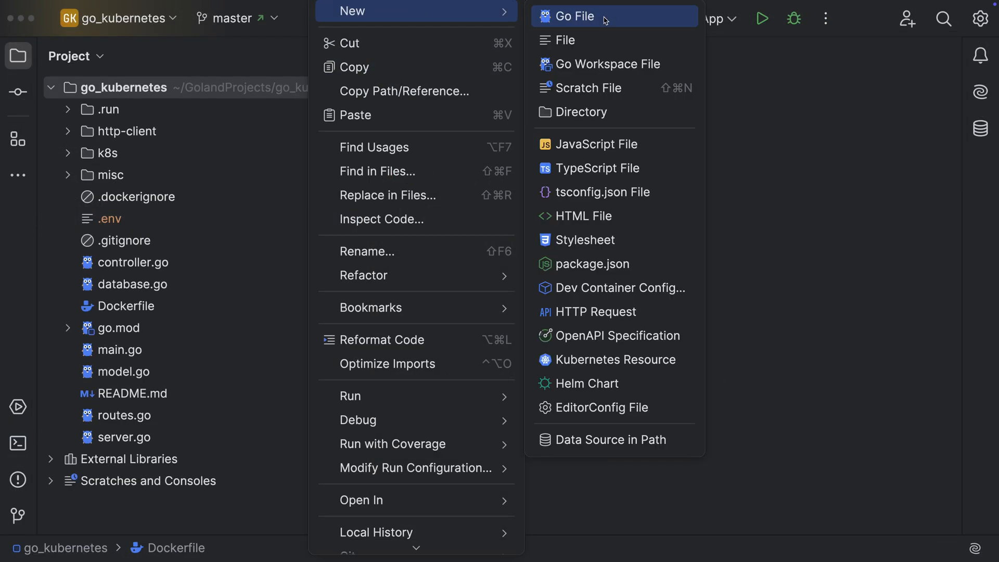
pyautogui.moveTo(600, 40)
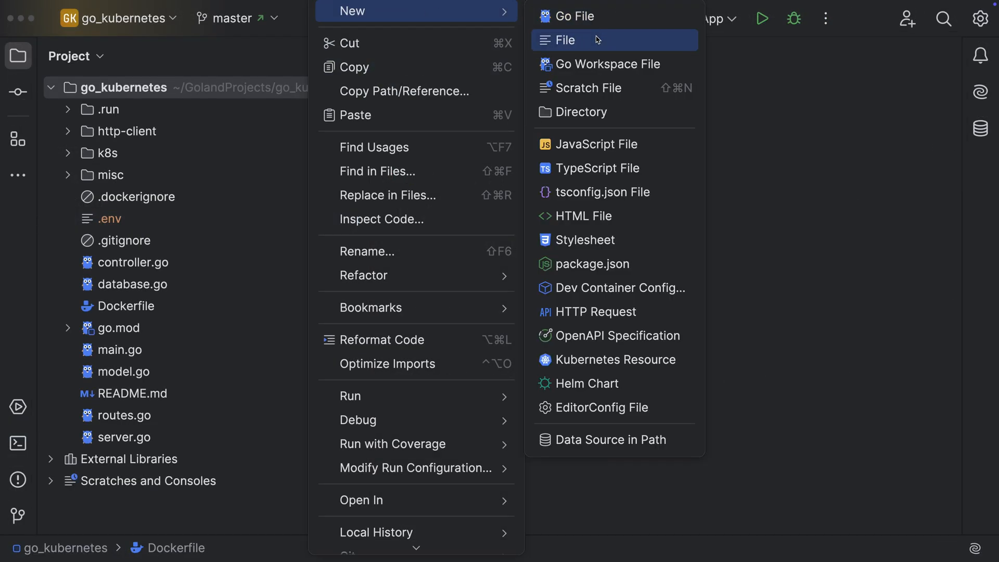
# Create nginx.yaml, list the Kubernetes live templates with 'k' and preview Namespace and Cluster Role Binding.
pyautogui.click(570, 39)
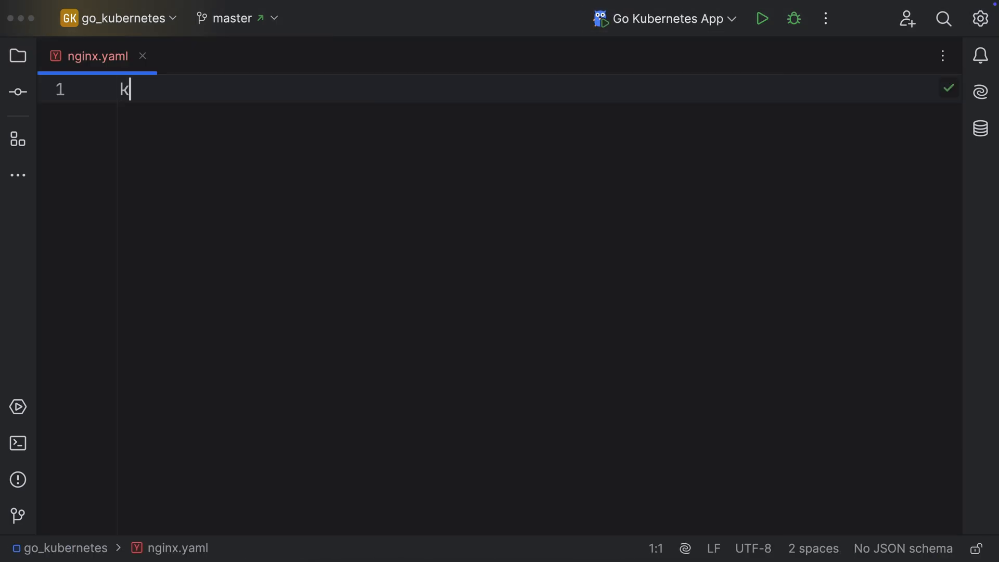
pyautogui.write('k')
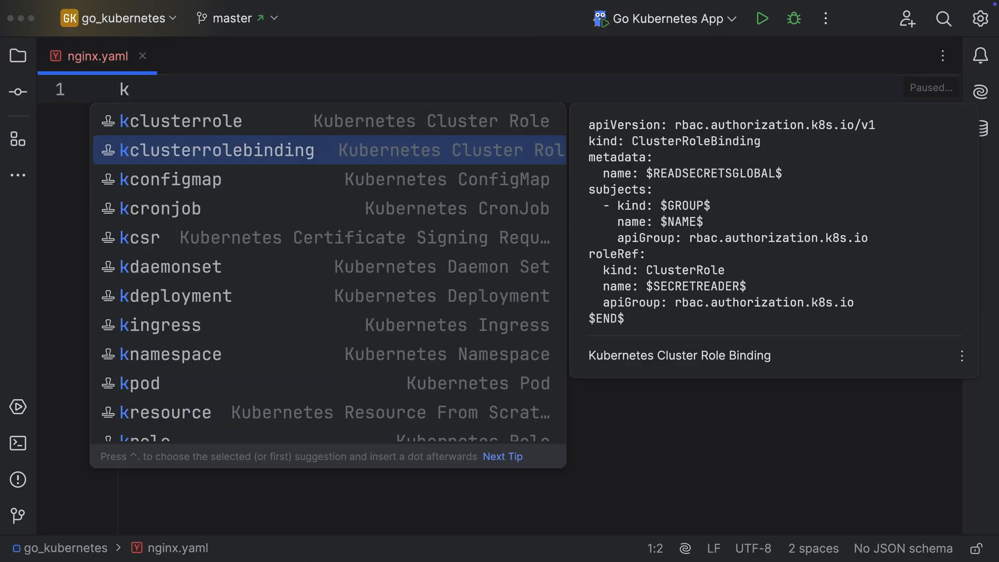
pyautogui.click(170, 354)
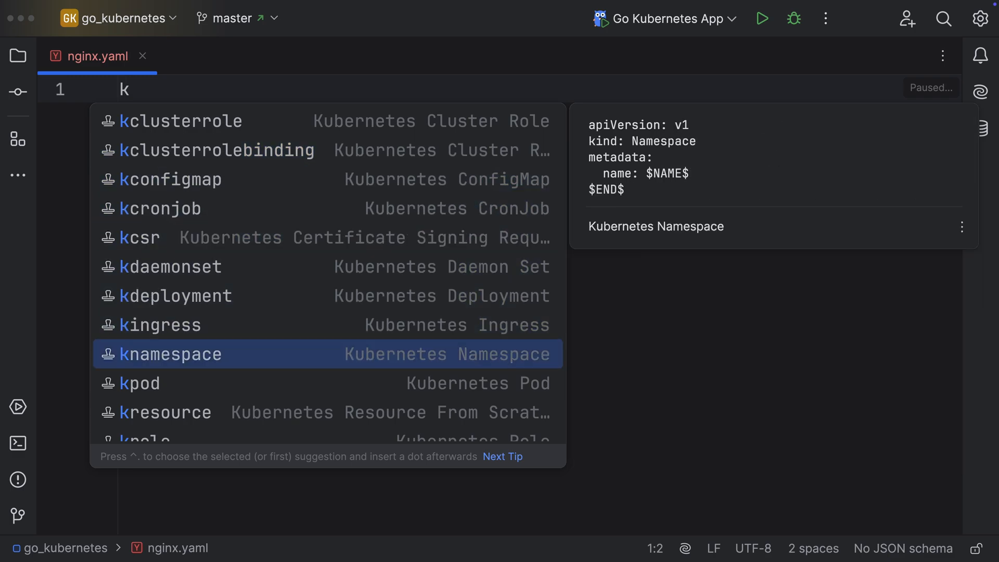
pyautogui.click(210, 149)
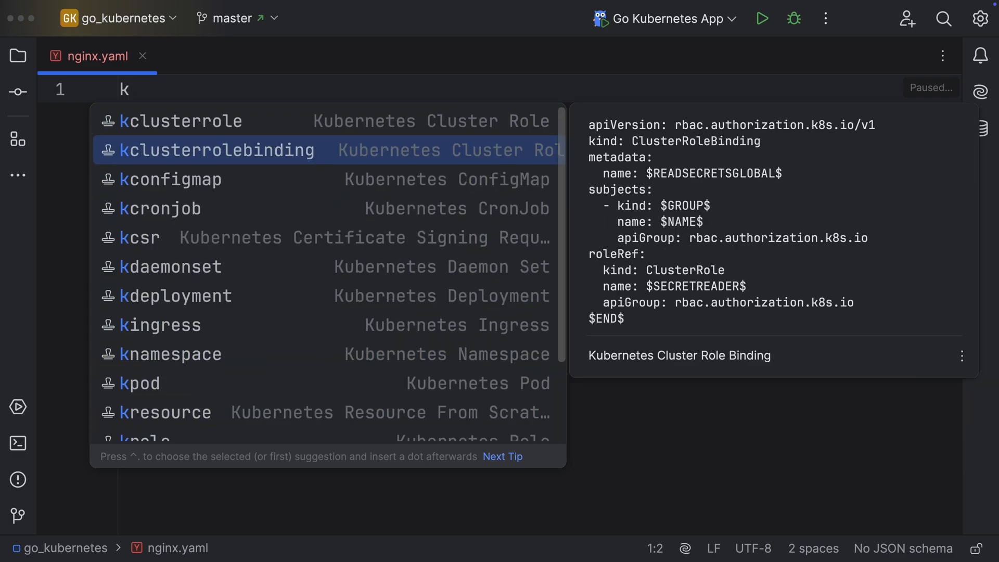
pyautogui.click(170, 354)
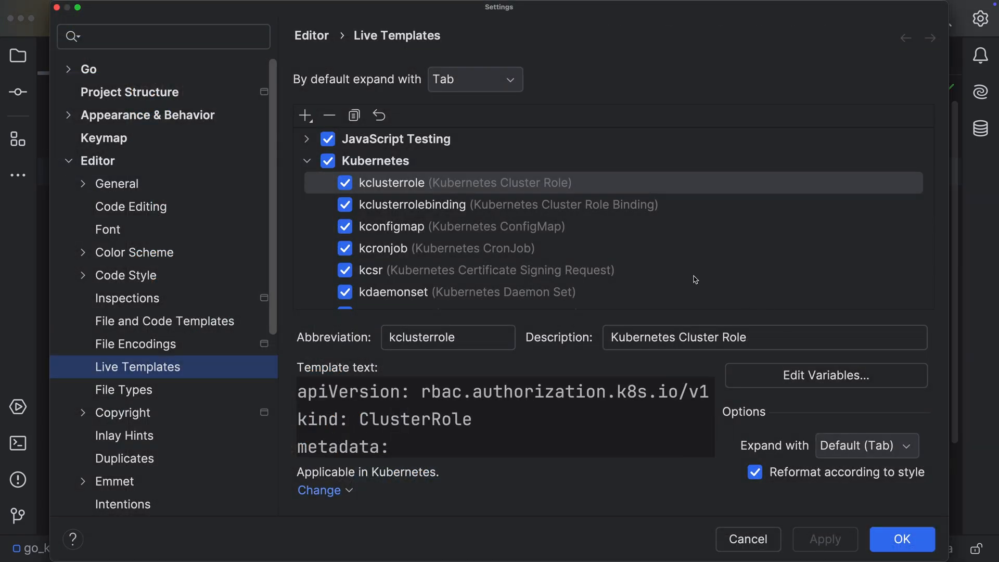
# Inspect the kservice Service template body under Settings > Editor > Live Templates > Kubernetes.
pyautogui.scroll(-3)
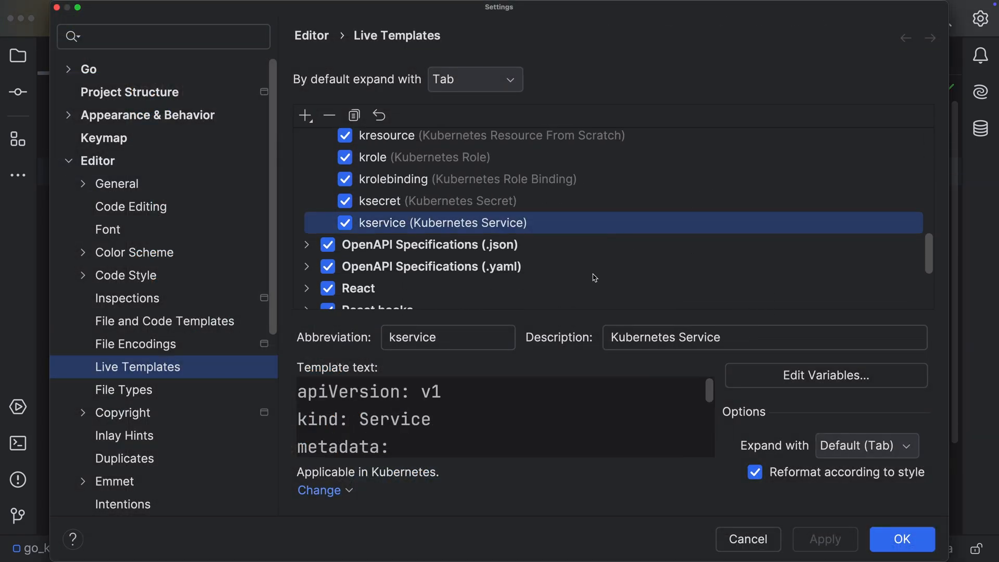
pyautogui.scroll(-3)
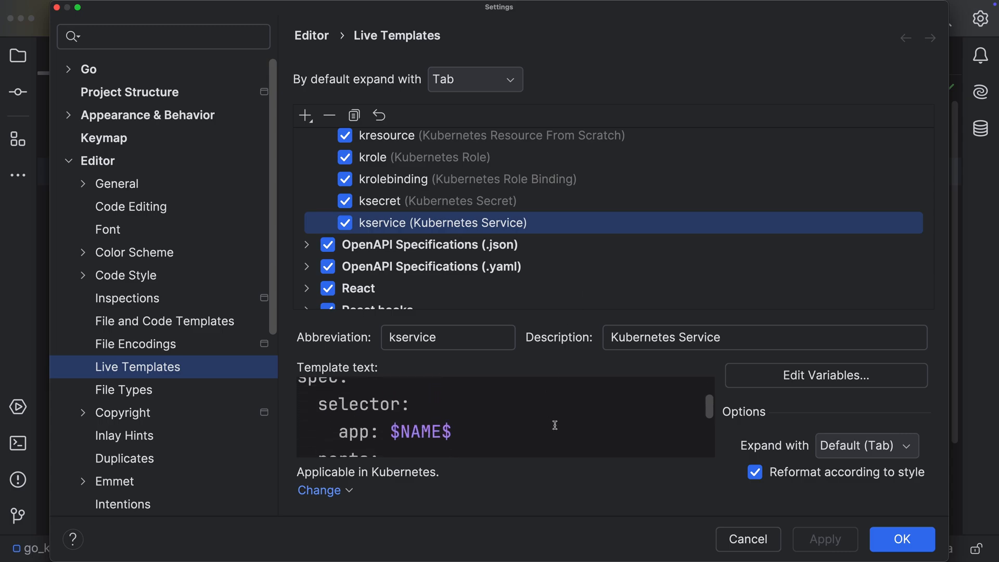
pyautogui.click(901, 539)
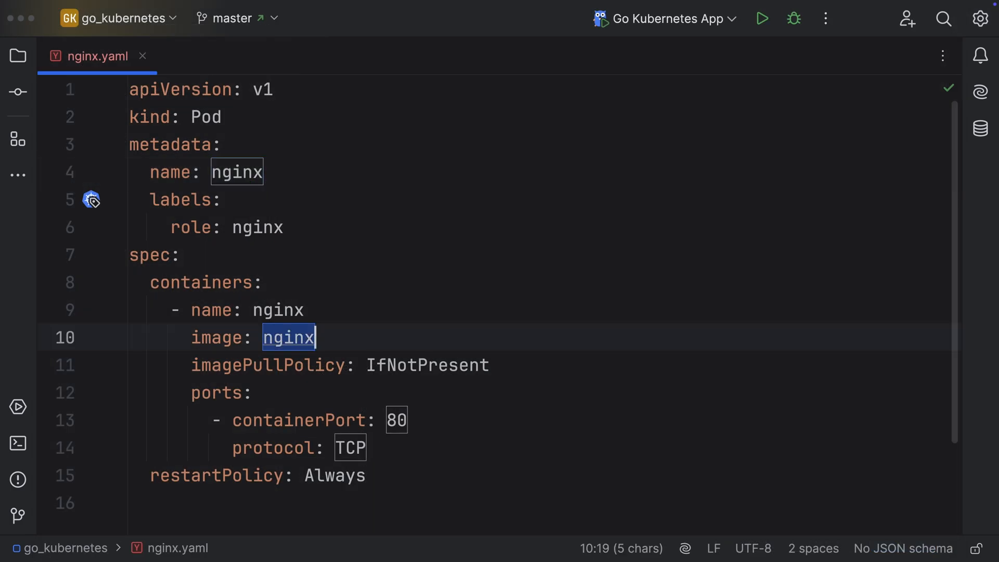
# Pin the Pod's container image to nginx:1.20.1 via tag completion and finish the template.
pyautogui.write(':1.')
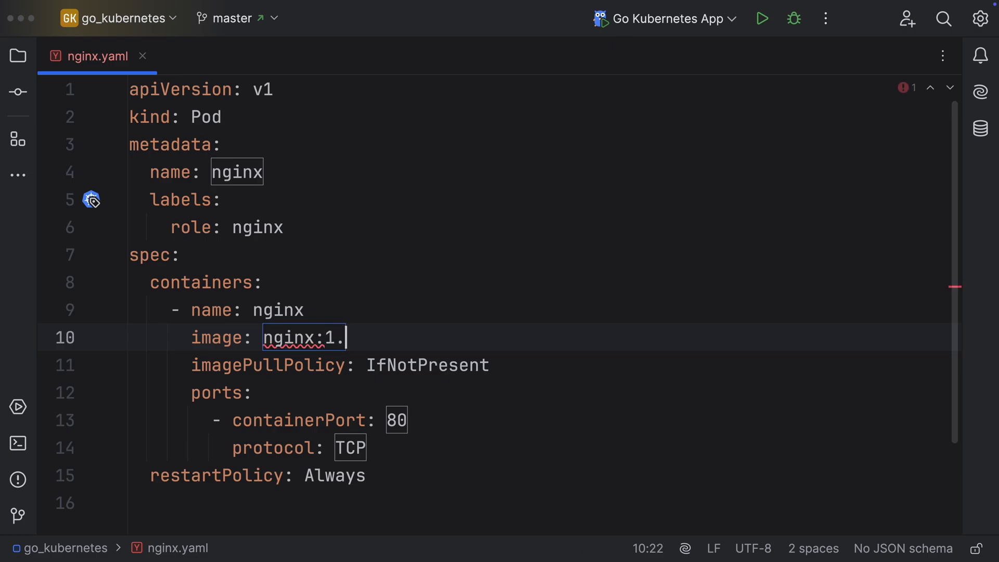
pyautogui.write('2')
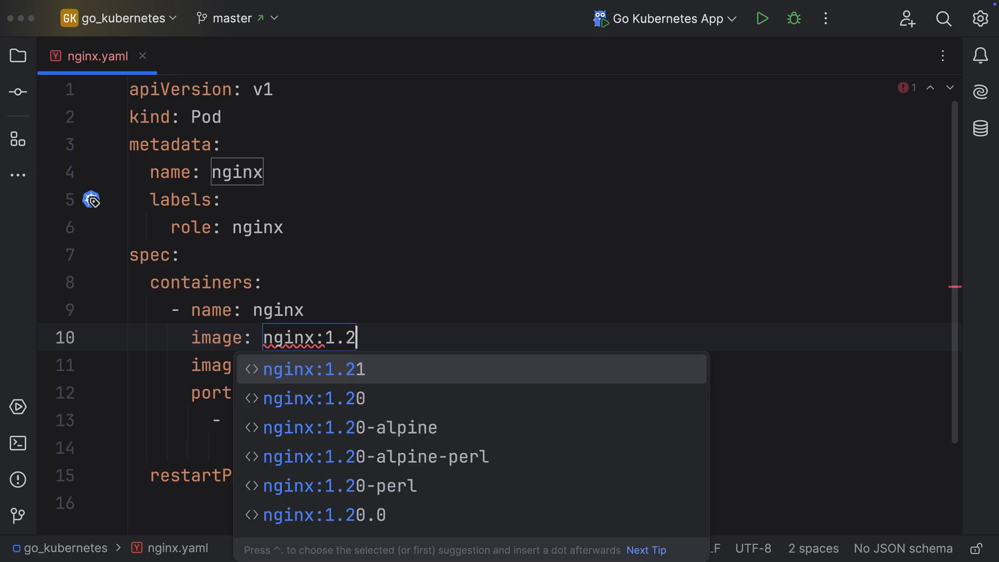
pyautogui.press('Down')
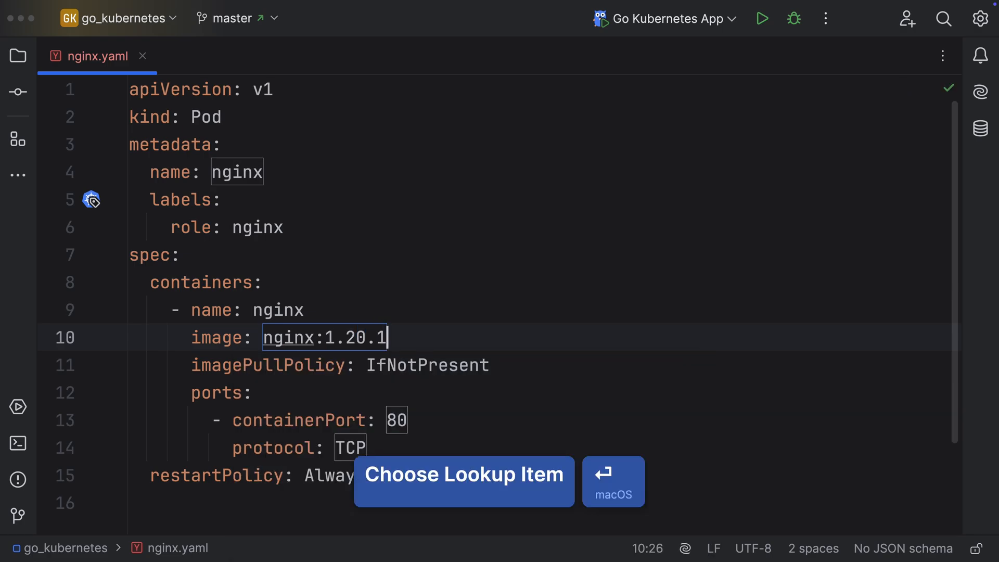
pyautogui.press('Escape')
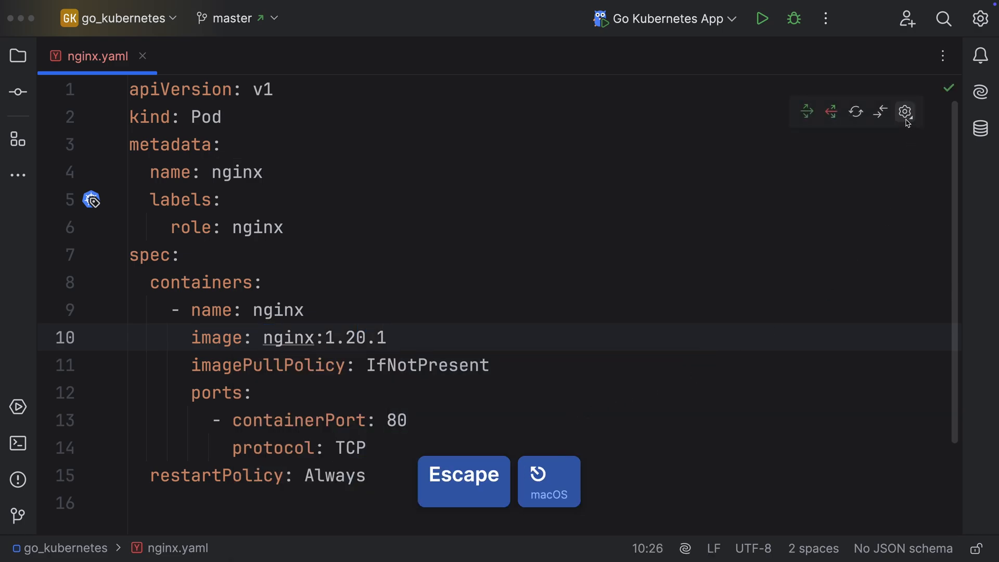
pyautogui.click(905, 111)
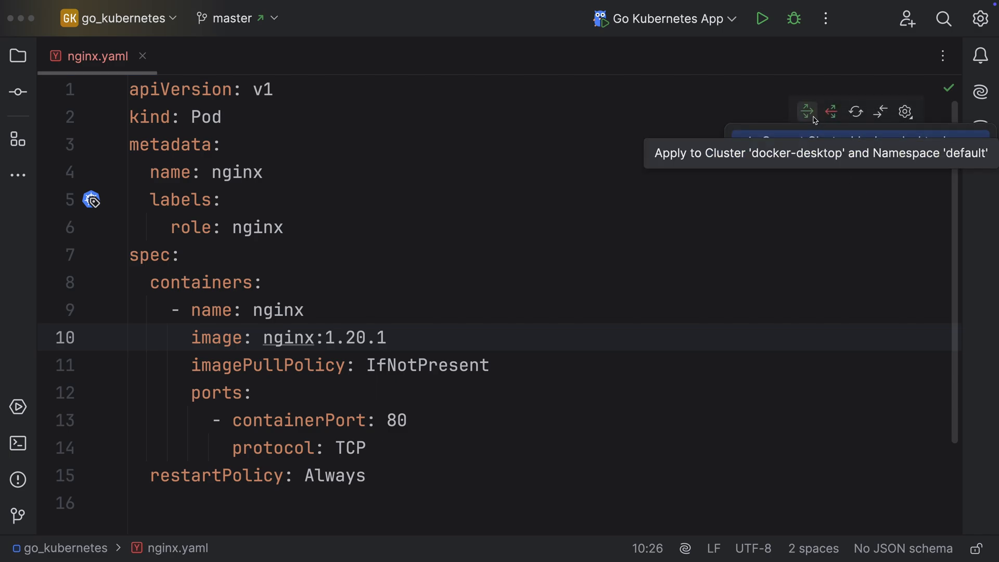
pyautogui.click(807, 110)
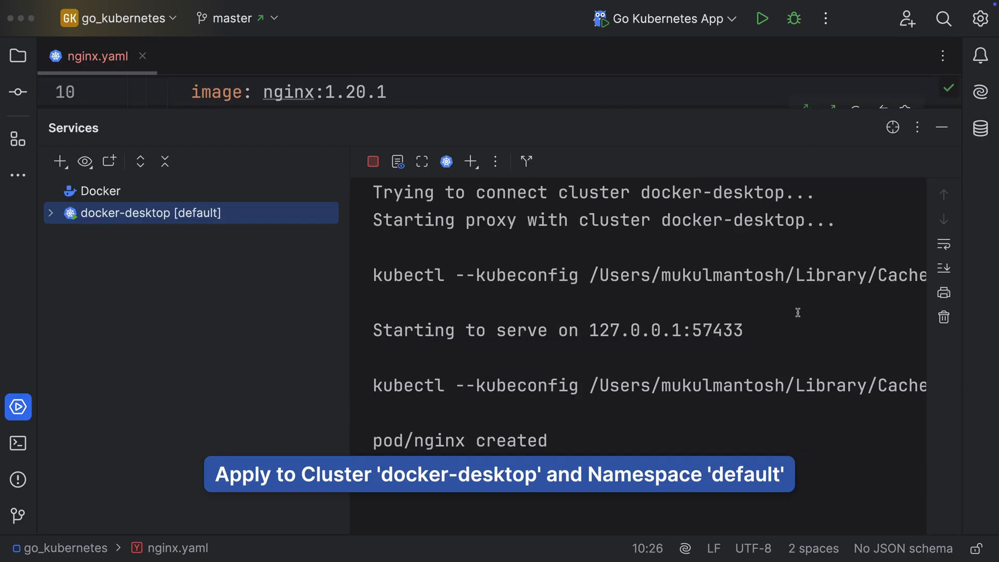
pyautogui.click(51, 212)
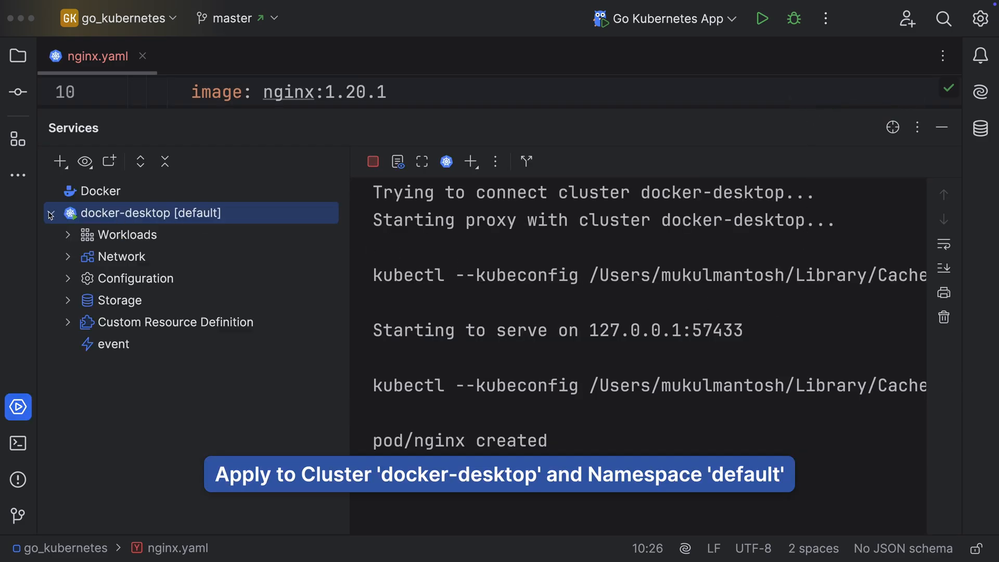
pyautogui.click(67, 235)
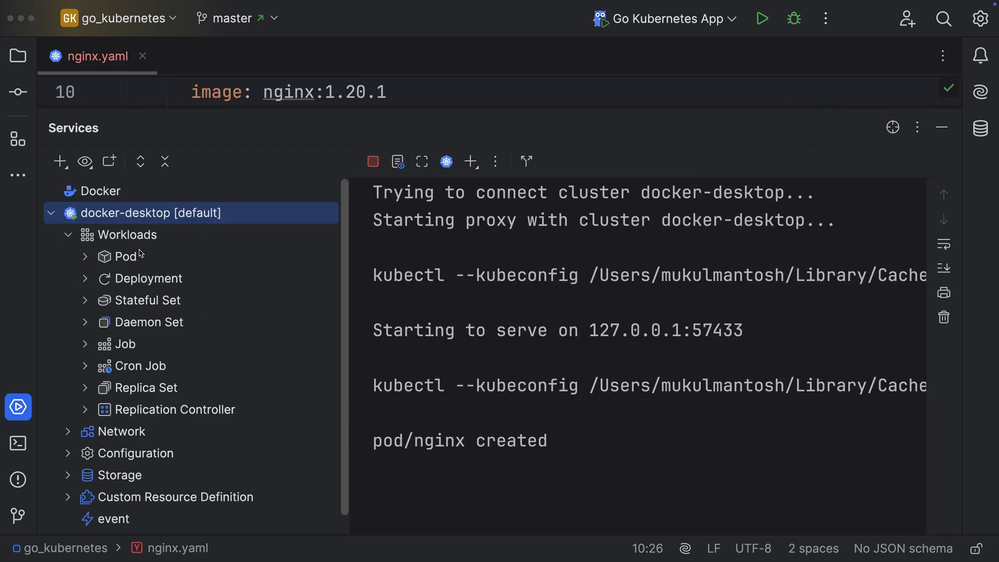
pyautogui.click(125, 256)
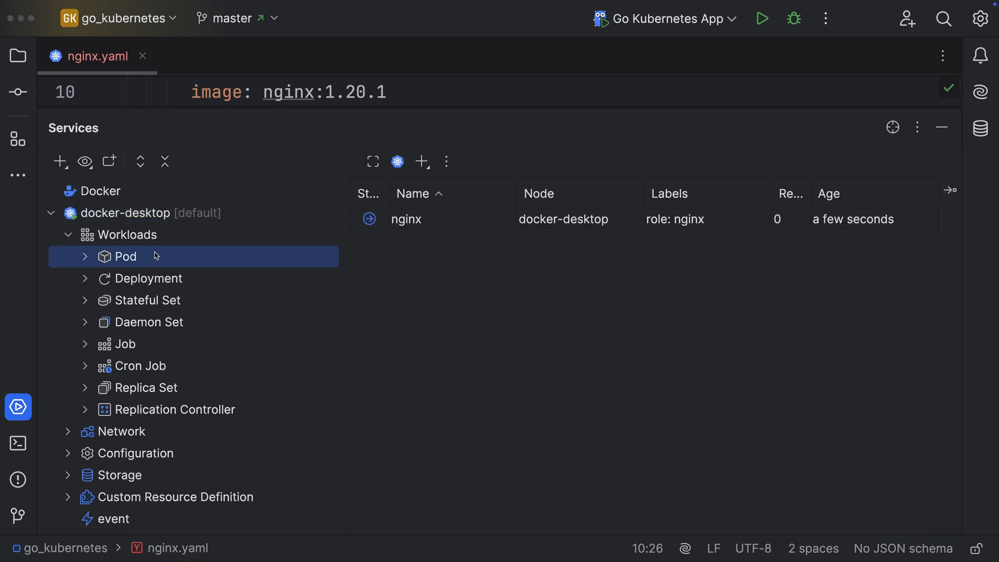
pyautogui.click(405, 219)
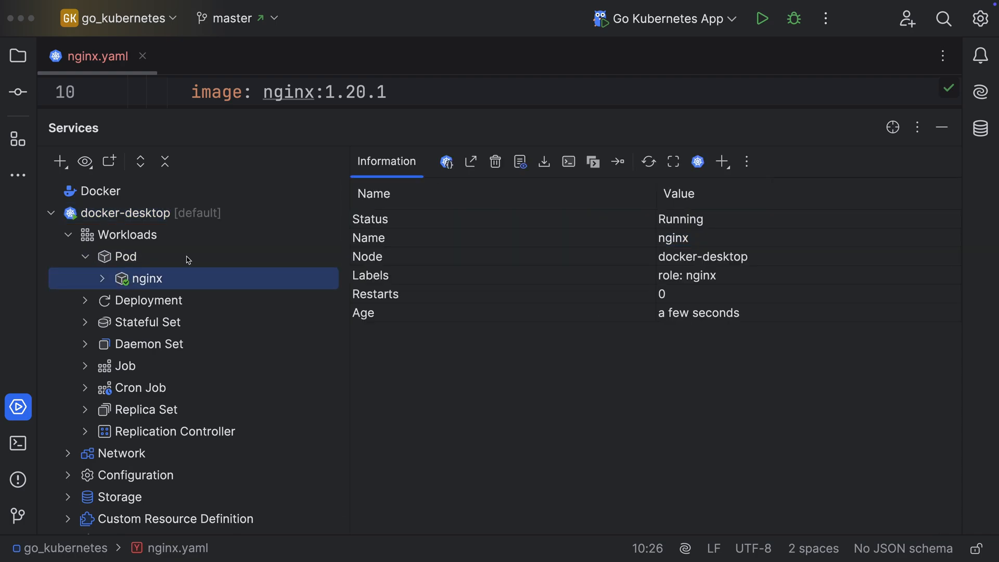
pyautogui.moveTo(470, 162)
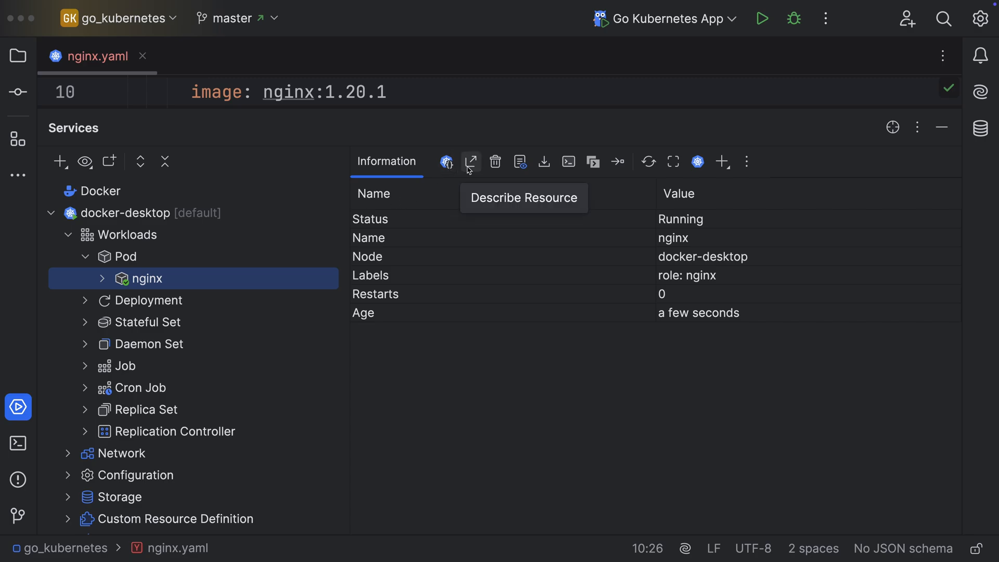
pyautogui.moveTo(514, 169)
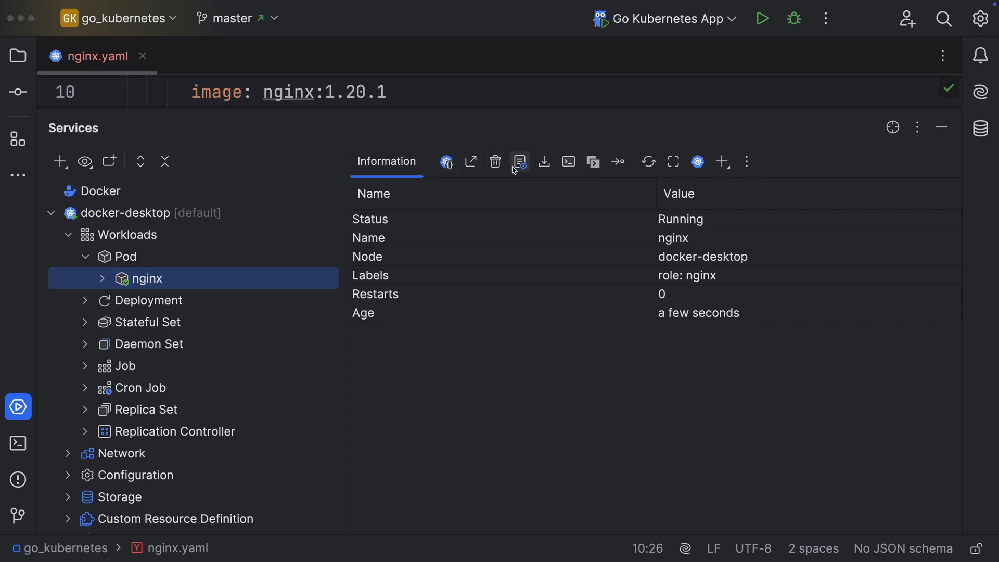
pyautogui.moveTo(558, 170)
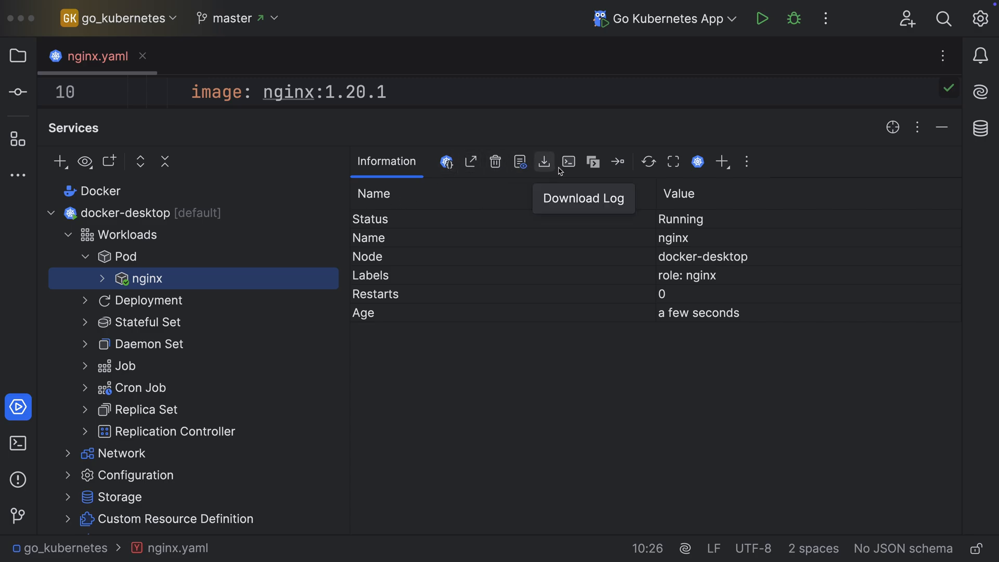
pyautogui.moveTo(598, 166)
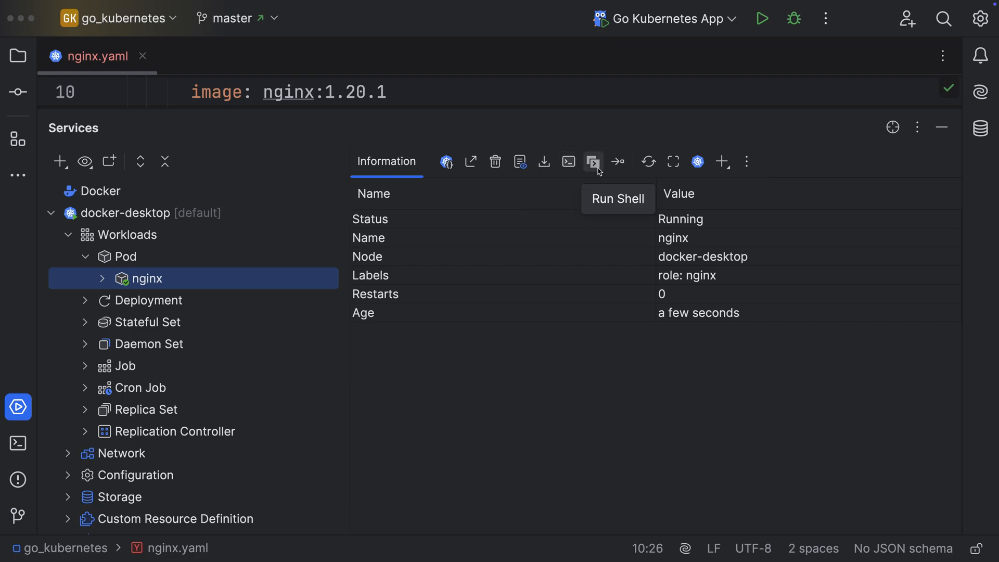
# Forward local port 8080 to port 80 of the nginx pod with an 8080:80 mapping.
pyautogui.click(618, 161)
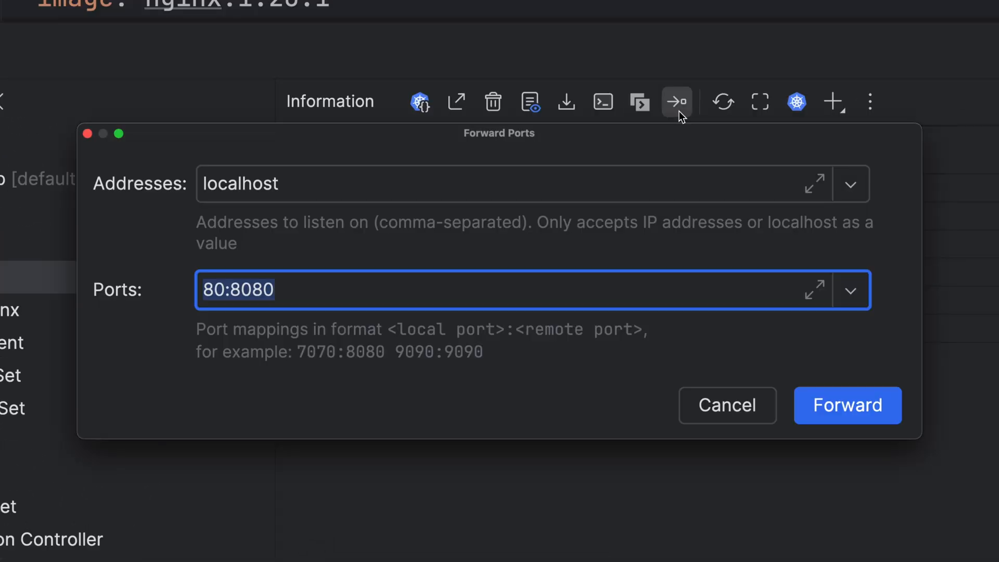
pyautogui.write('8080:')
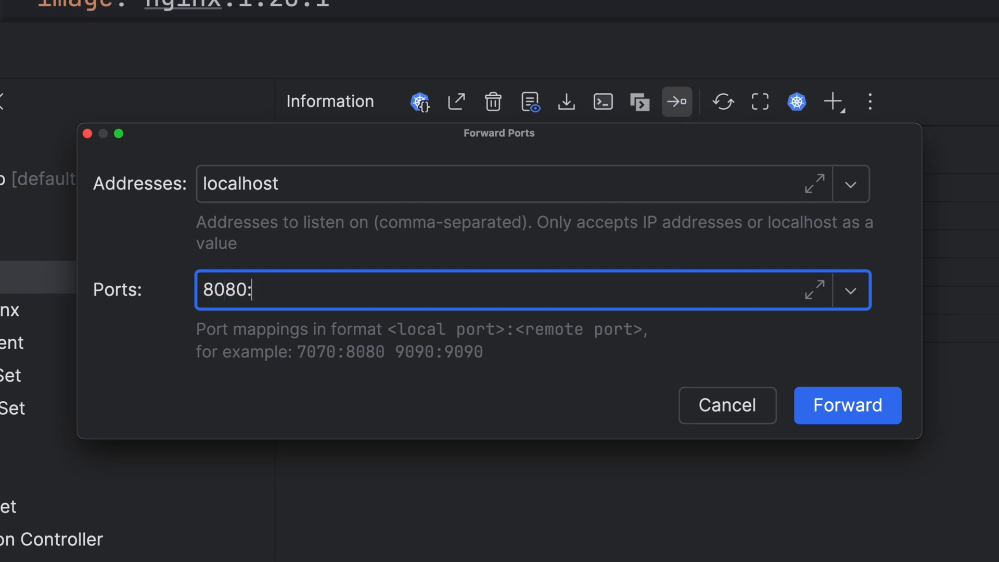
pyautogui.write('80')
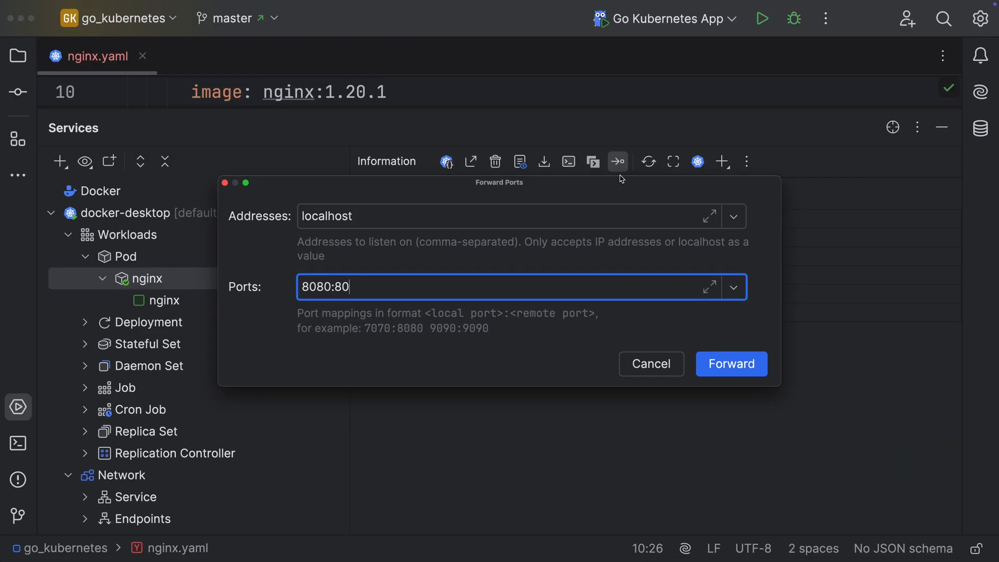
pyautogui.click(732, 364)
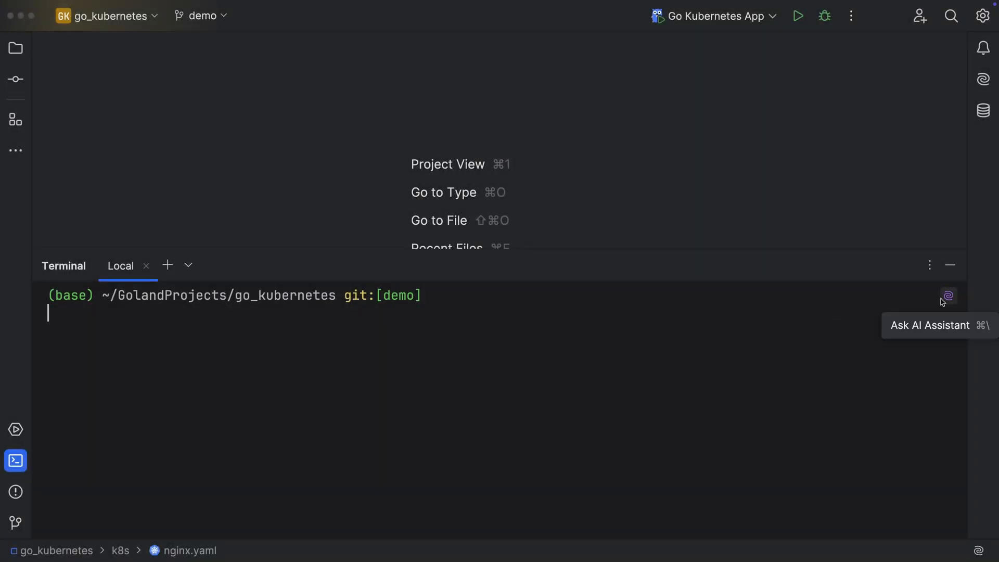
# Ask AI Assistant 'What is the command to run a pod from YAML file?' and set the file name to nginx.
pyautogui.click(948, 295)
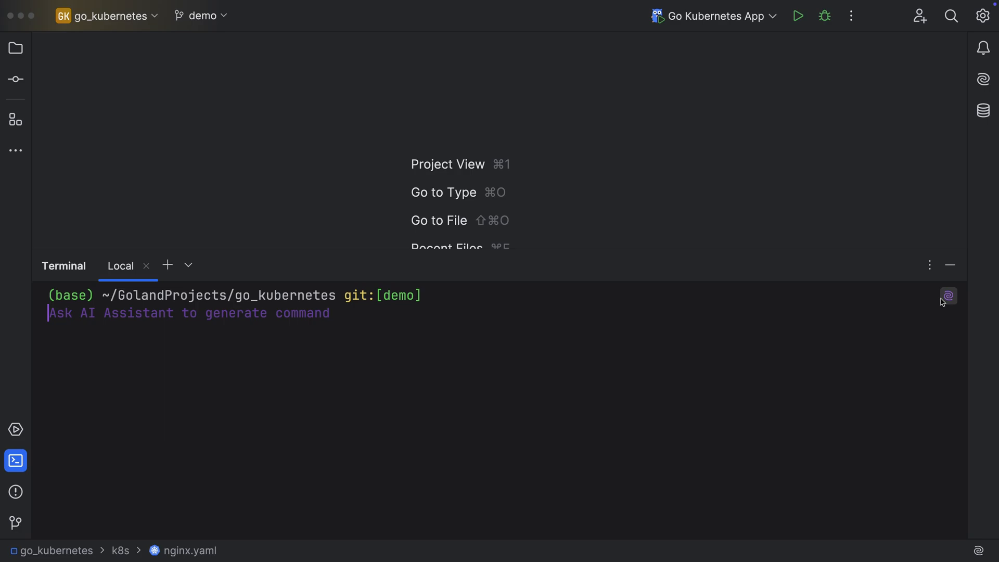
pyautogui.write('What is the co')
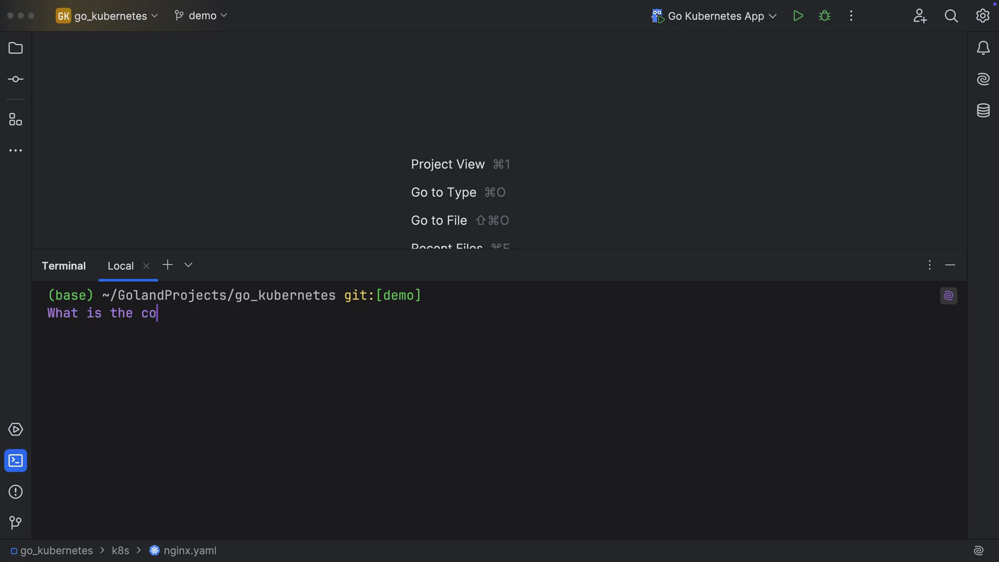
pyautogui.write('mmand to run a p')
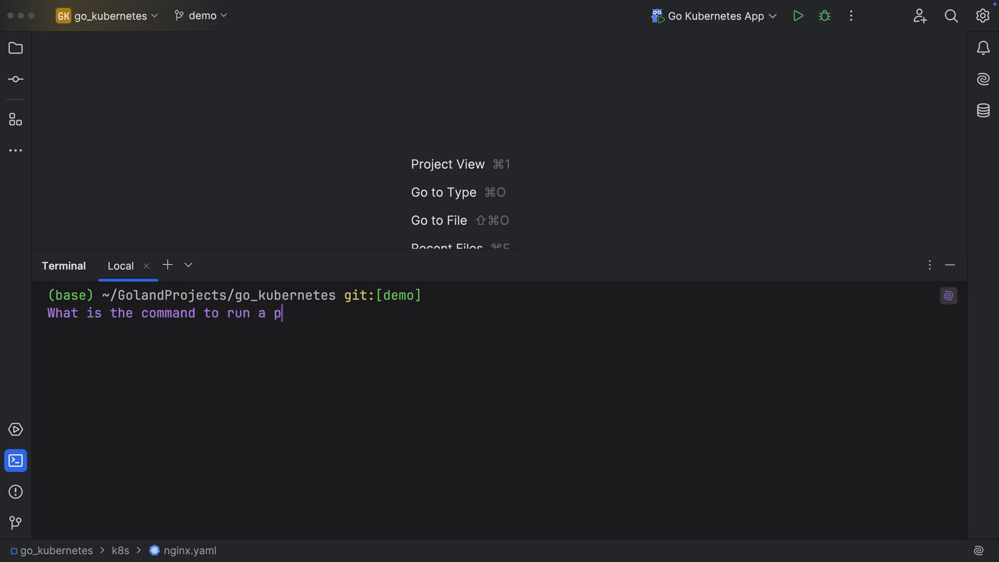
pyautogui.write('od from')
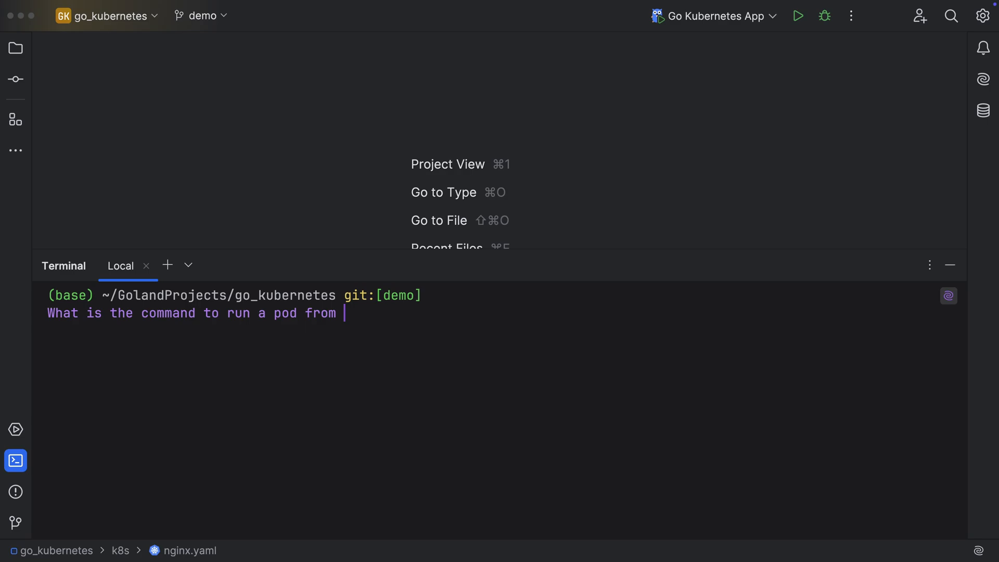
pyautogui.write('YAML file?')
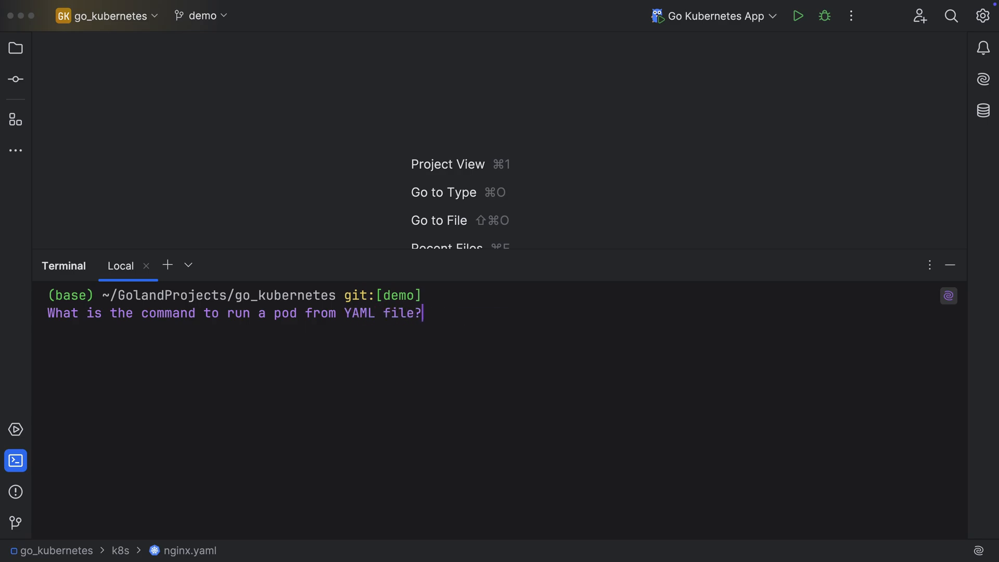
pyautogui.press('Enter')
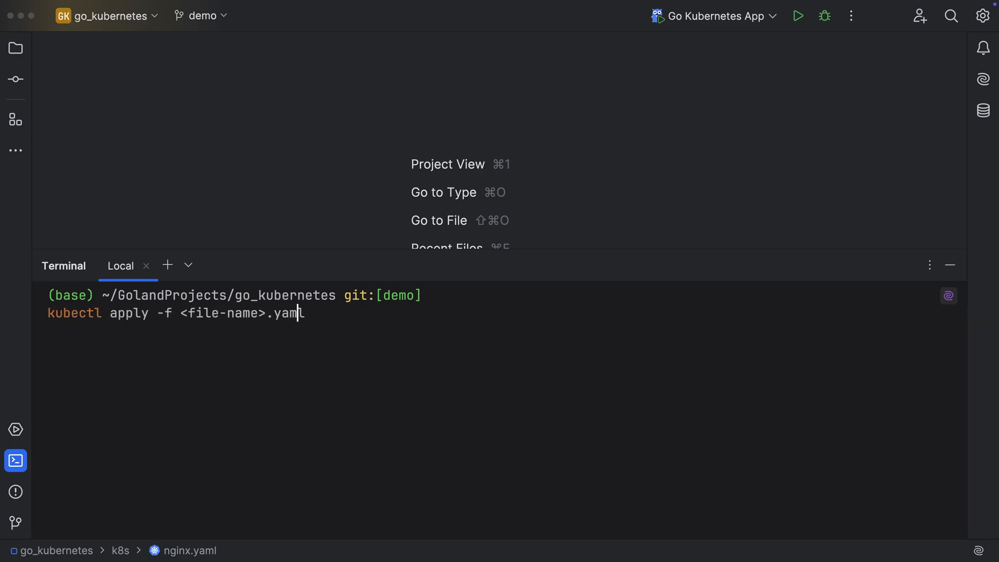
pyautogui.write('nginx')
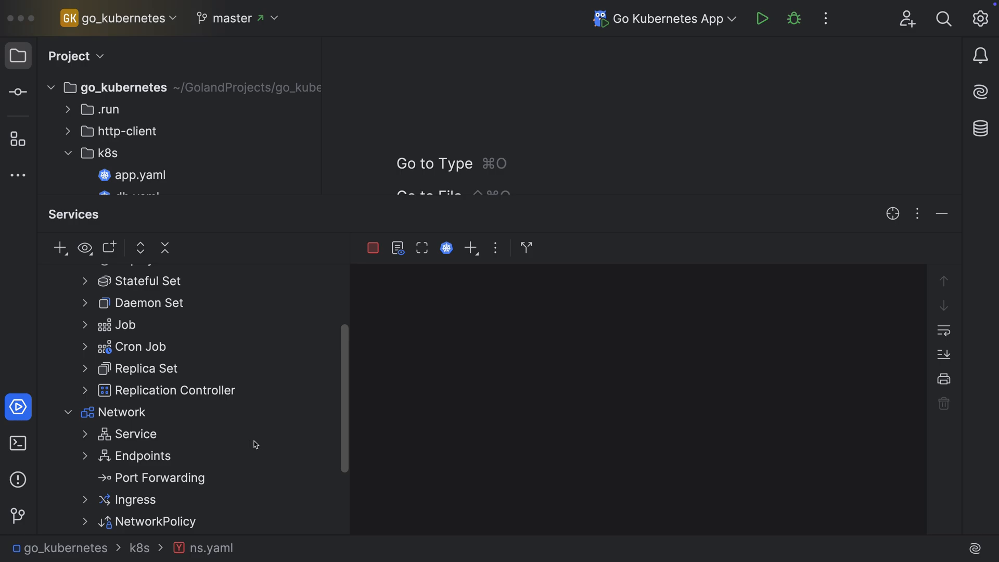
# Insert the Kubernetes Namespace live template skeleton into ns.yaml.
pyautogui.scroll(-3)
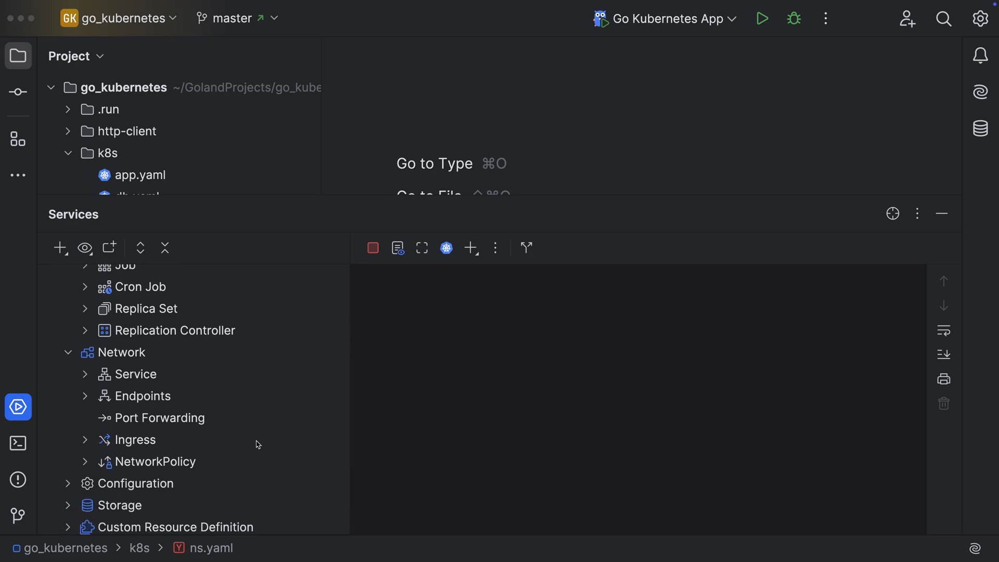
pyautogui.scroll(-3)
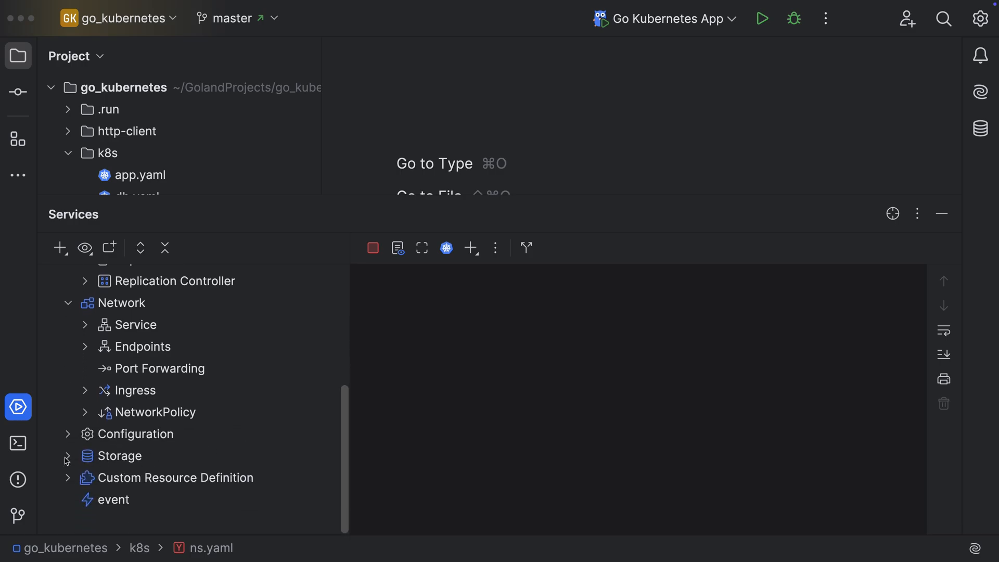
pyautogui.click(67, 457)
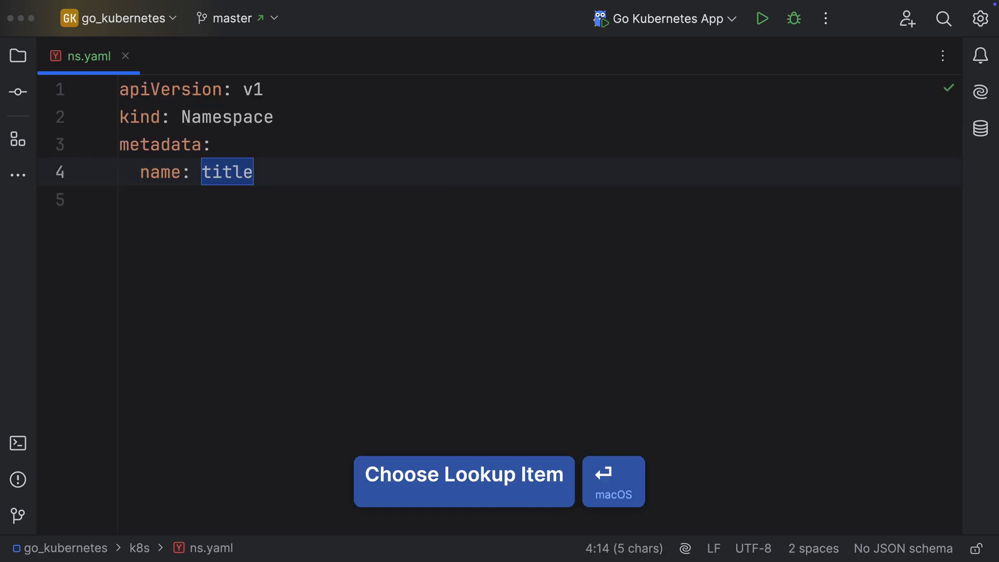
# Name the namespace go-k8s-demo, apply it to docker-desktop and choose the cluster view's namespace.
pyautogui.write('go-k8s')
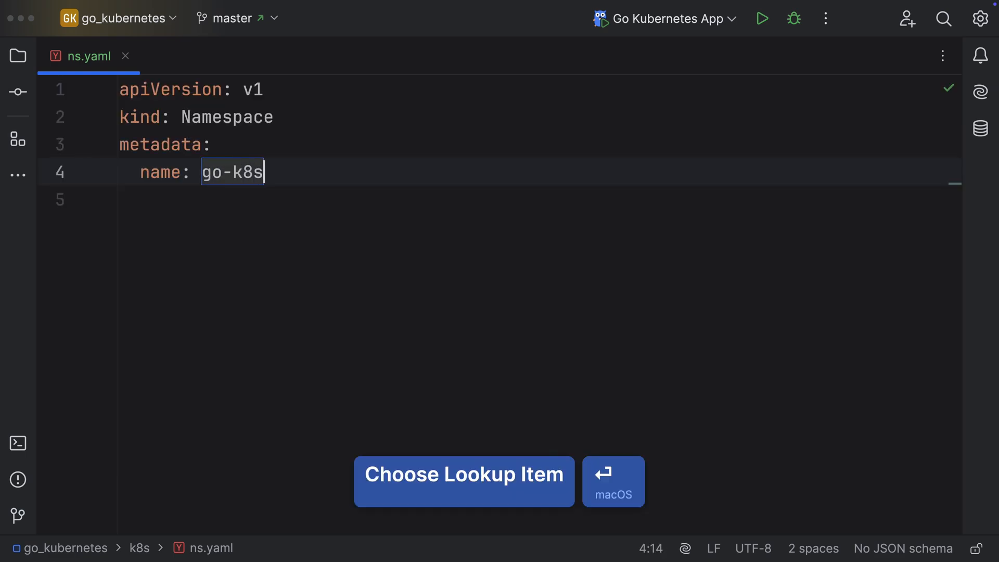
pyautogui.write('-demo')
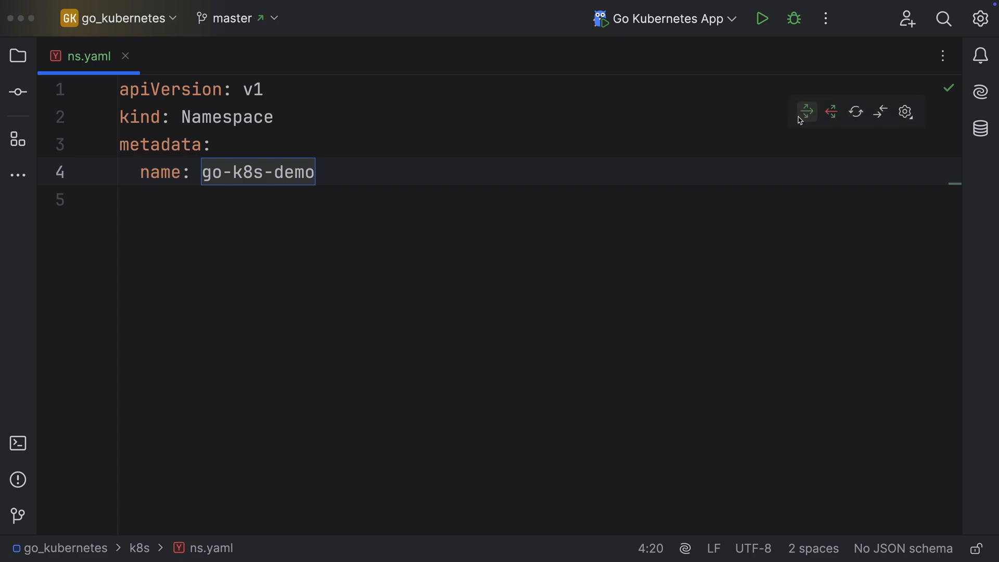
pyautogui.moveTo(806, 110)
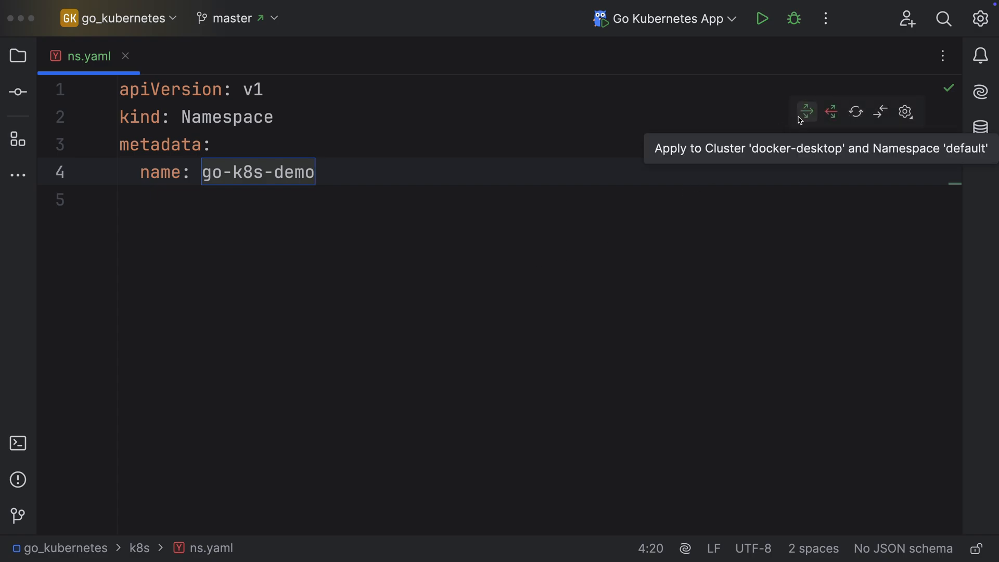
pyautogui.click(806, 110)
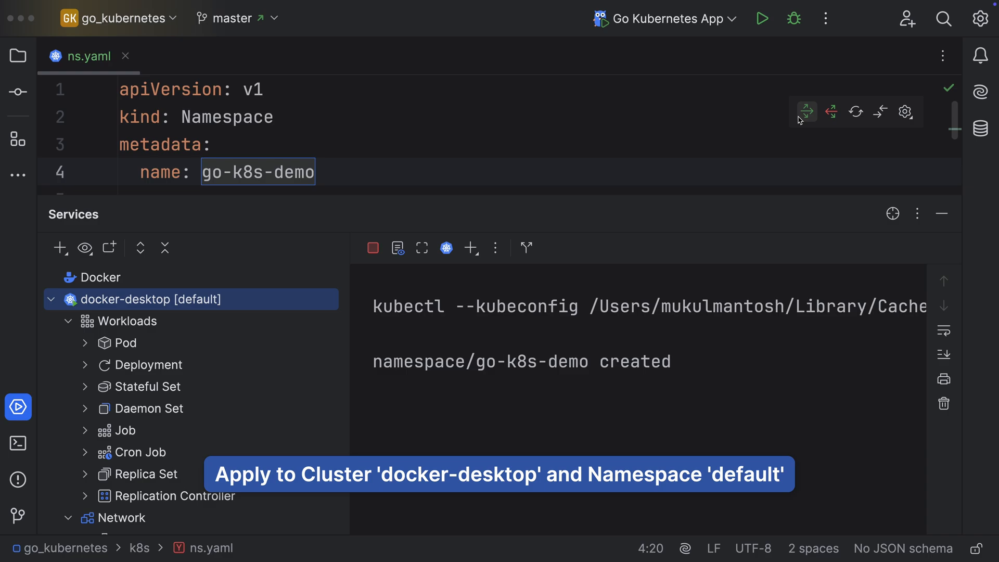
pyautogui.moveTo(292, 295)
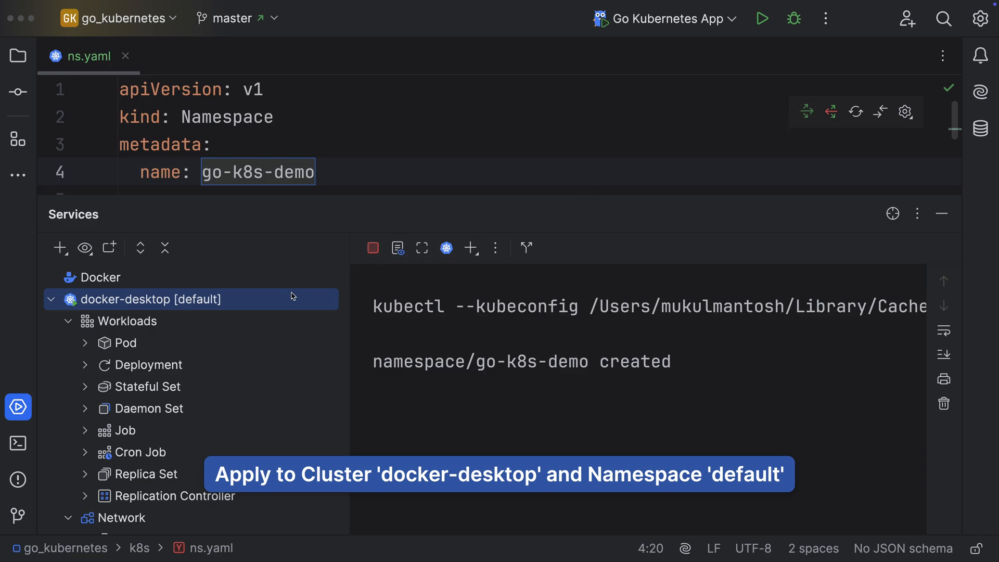
pyautogui.rightClick(150, 300)
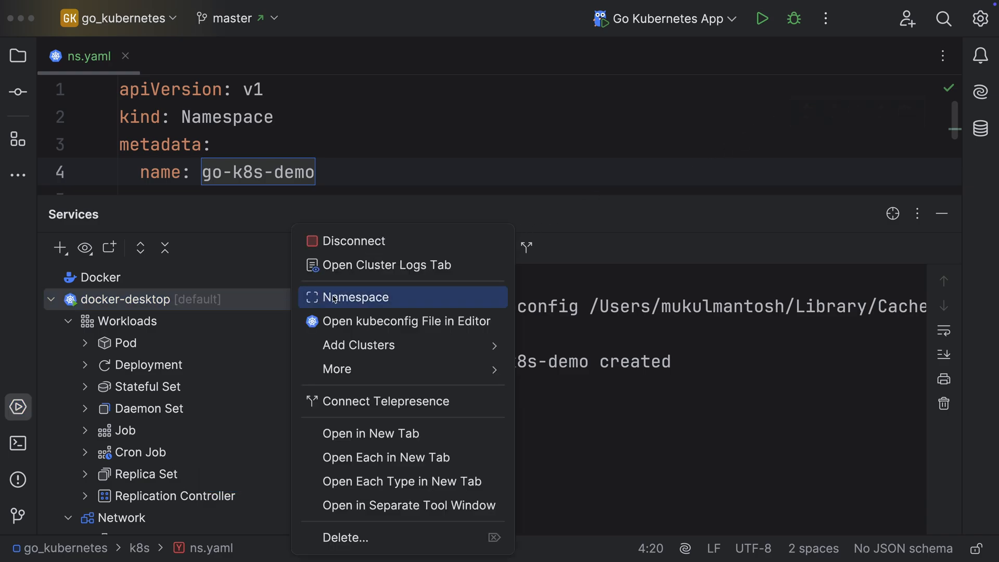
pyautogui.click(355, 297)
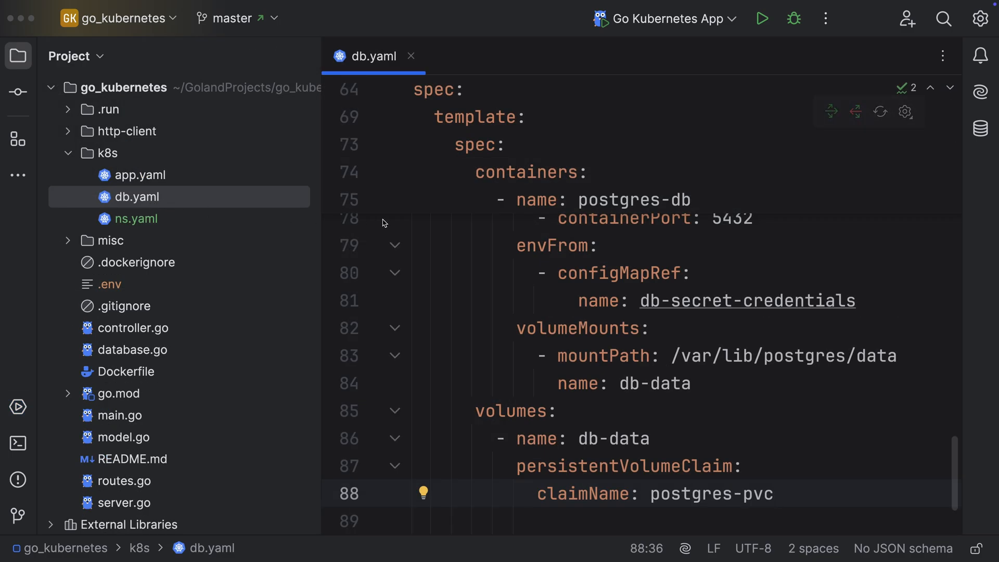
pyautogui.click(19, 57)
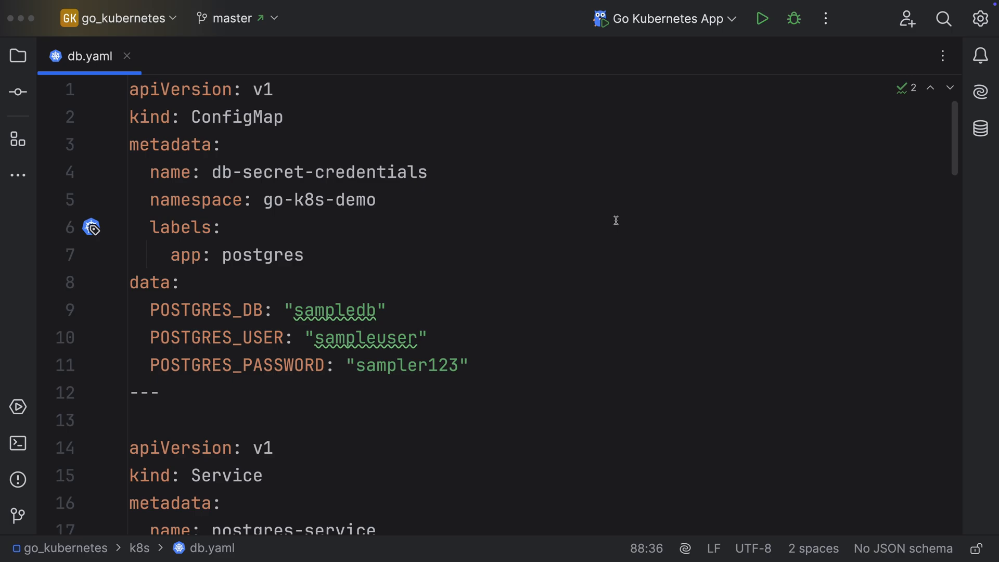
pyautogui.scroll(-3)
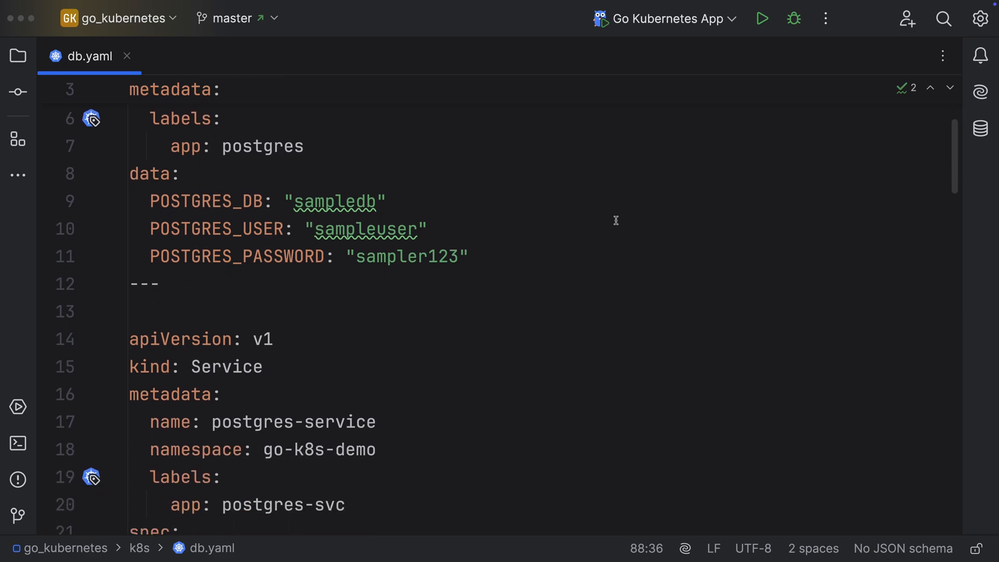
pyautogui.scroll(-3)
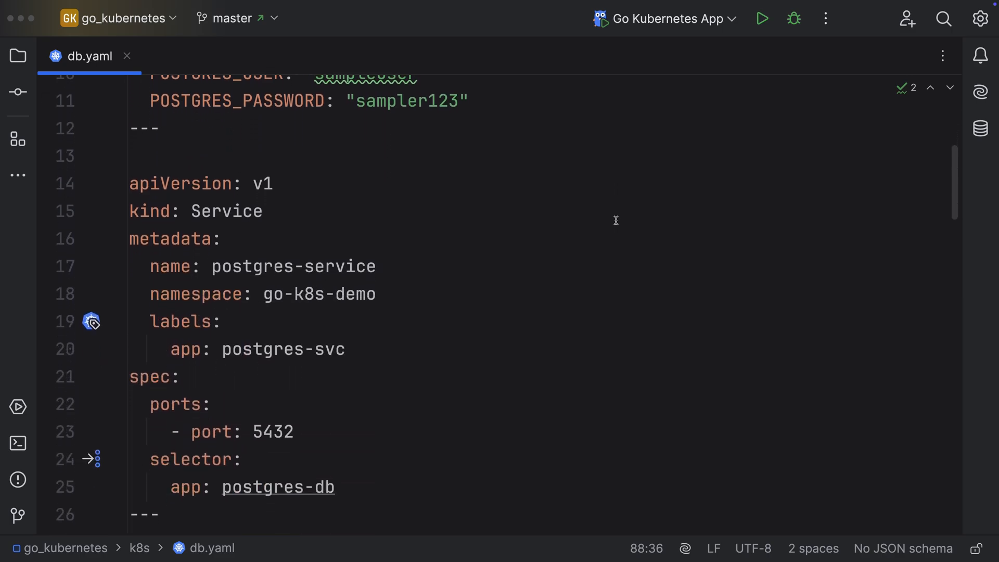
pyautogui.scroll(-3)
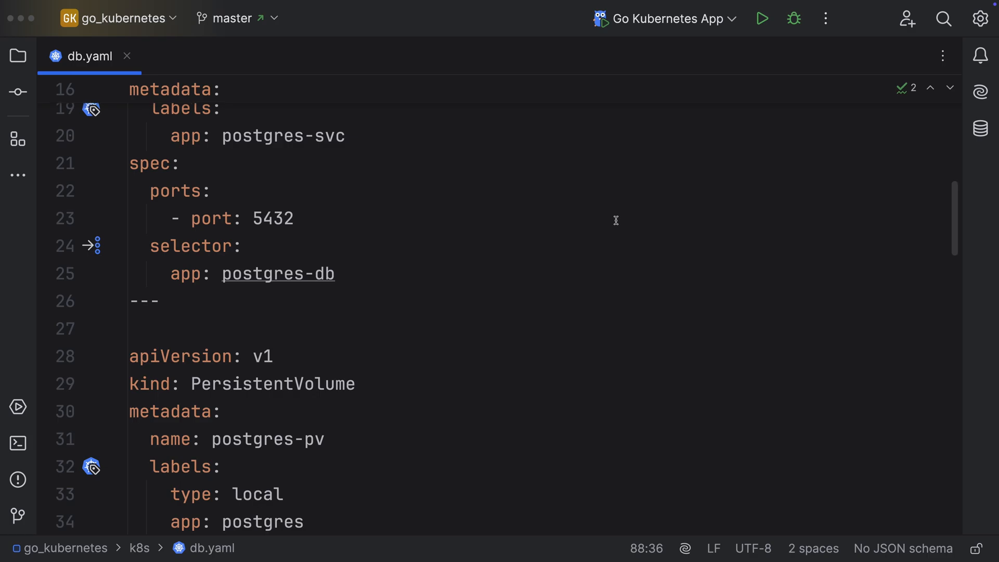
pyautogui.scroll(-3)
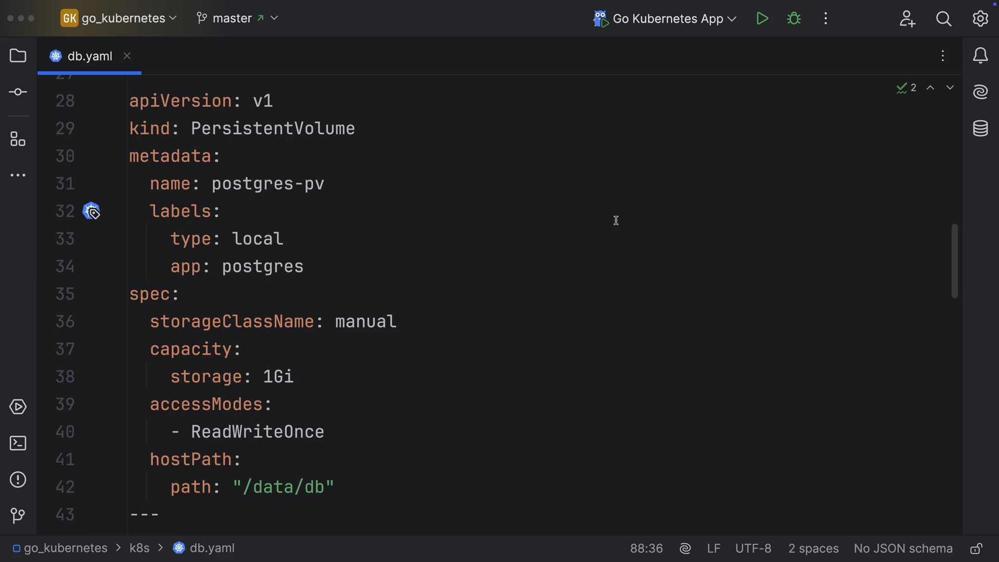
pyautogui.scroll(-3)
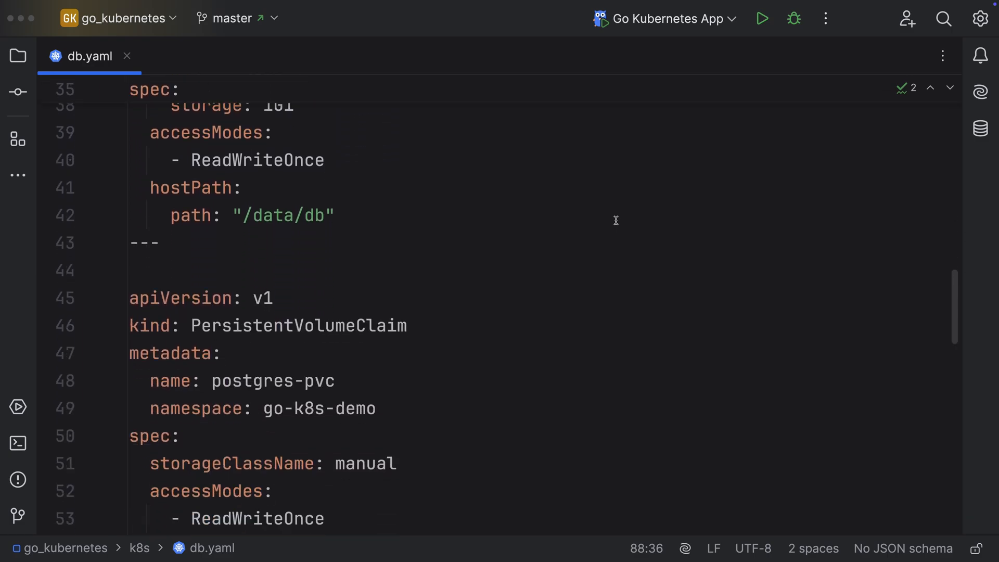
pyautogui.scroll(-3)
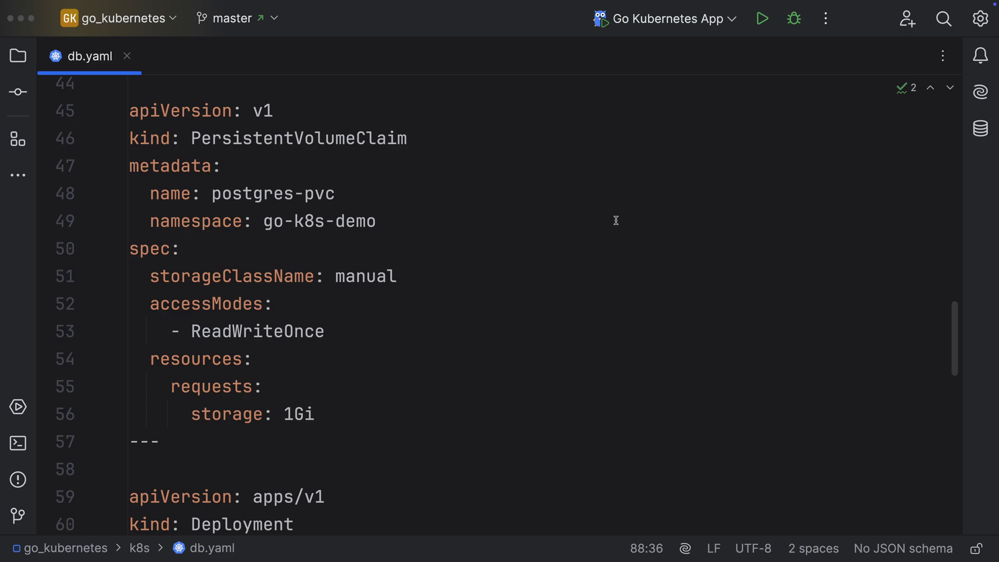
pyautogui.scroll(-3)
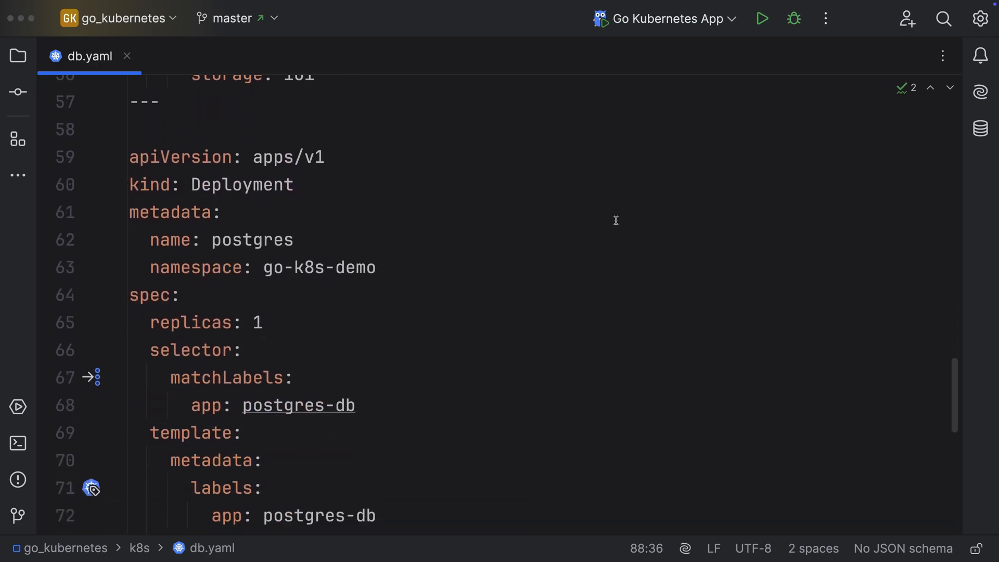
pyautogui.scroll(-3)
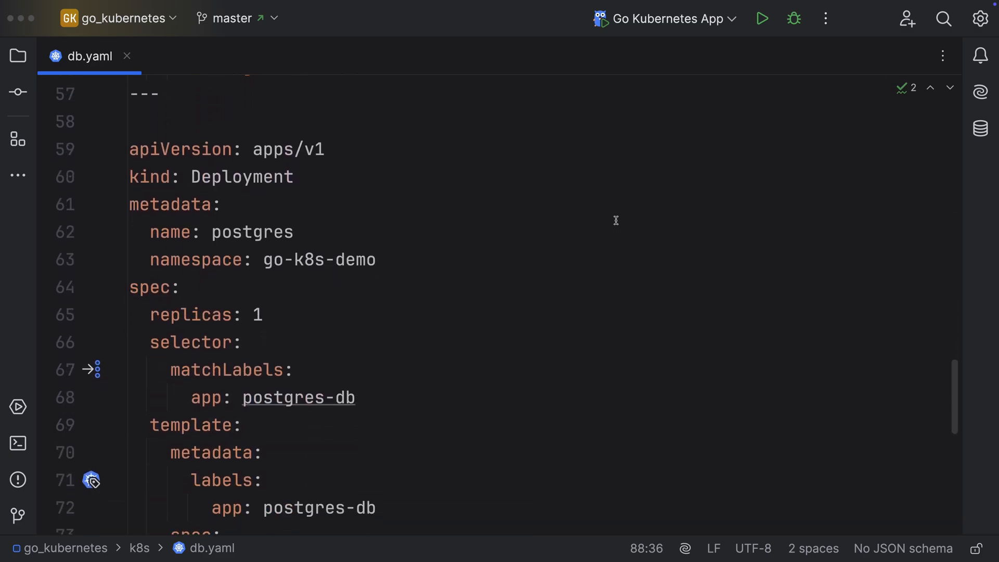
pyautogui.scroll(-3)
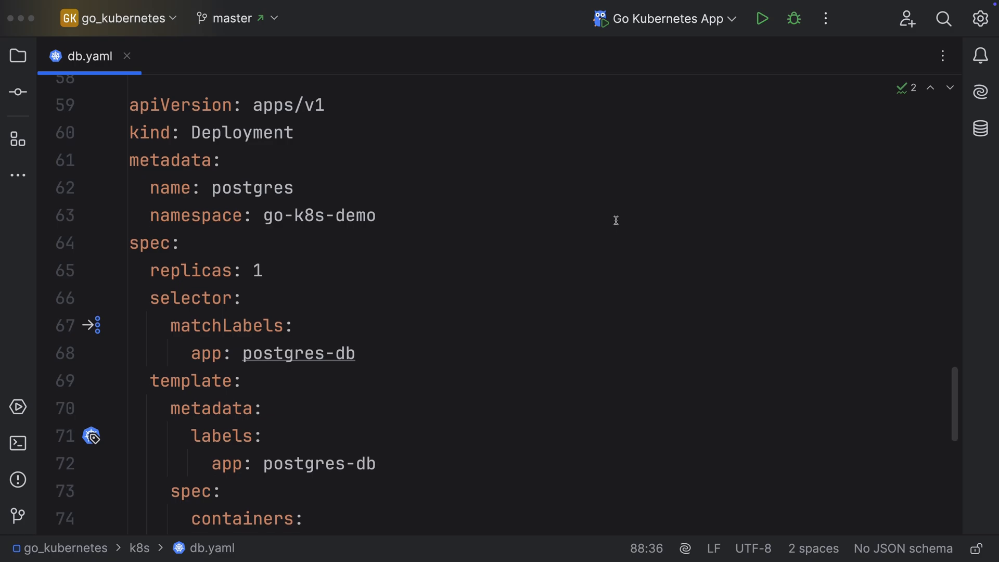
pyautogui.scroll(-3)
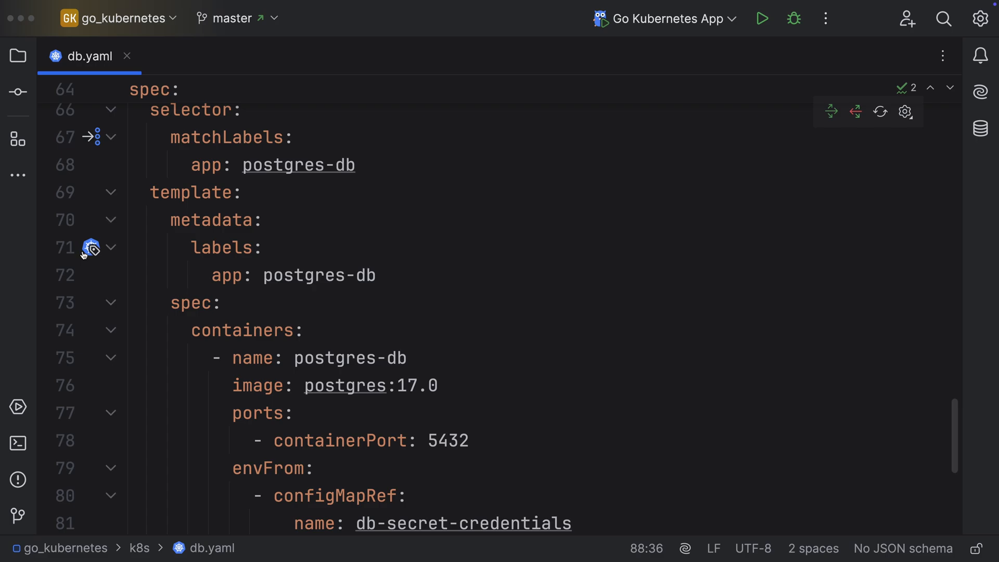
pyautogui.moveTo(85, 249)
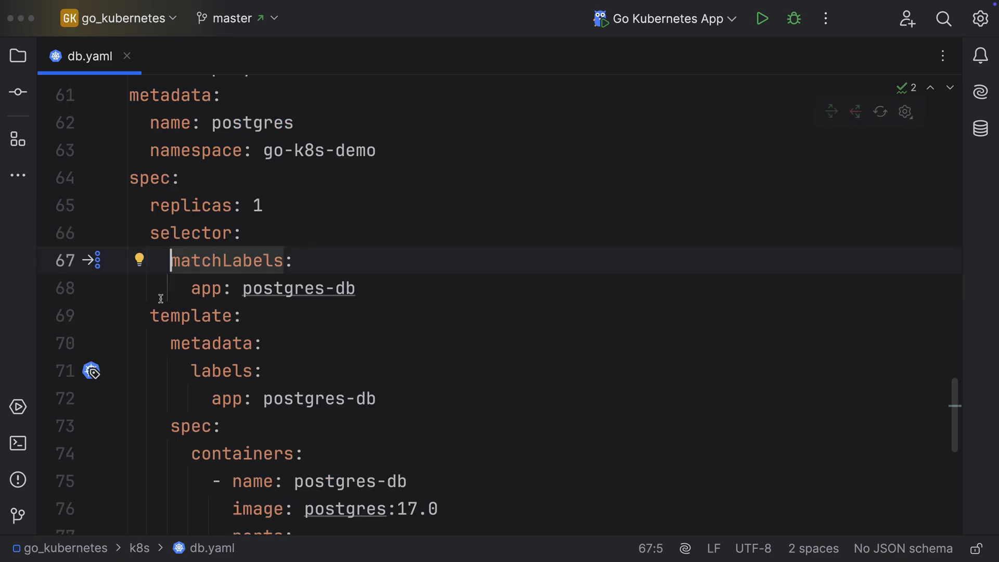
pyautogui.moveTo(93, 260)
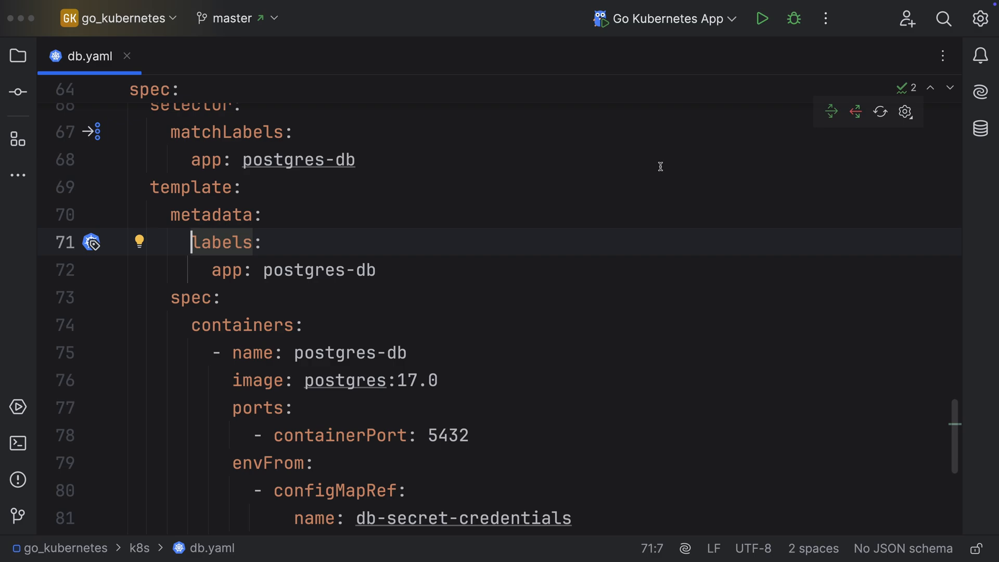
pyautogui.moveTo(830, 112)
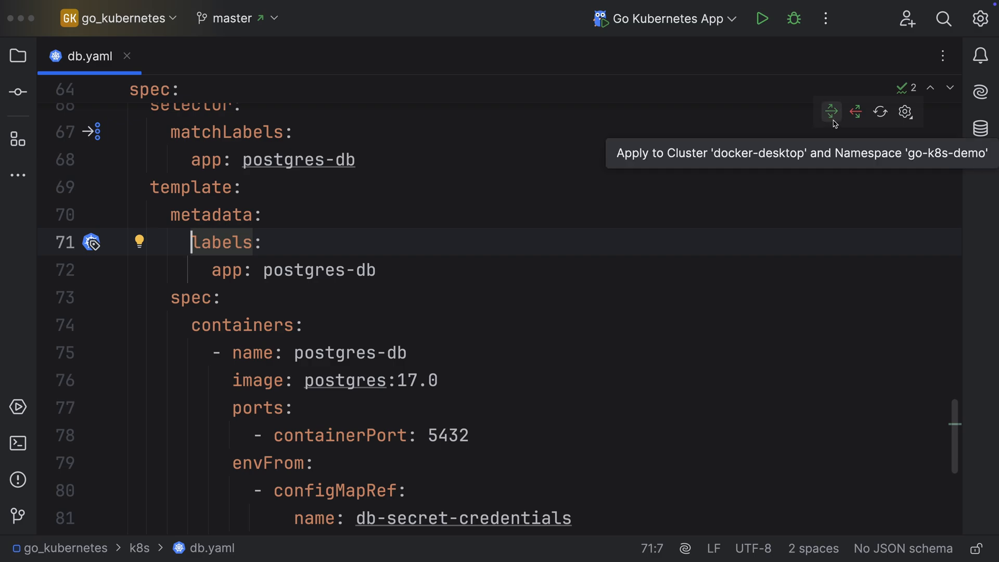
# Apply db.yaml to docker-desktop, creating the configmap, postgres service, persistent volume and deployment.
pyautogui.click(830, 110)
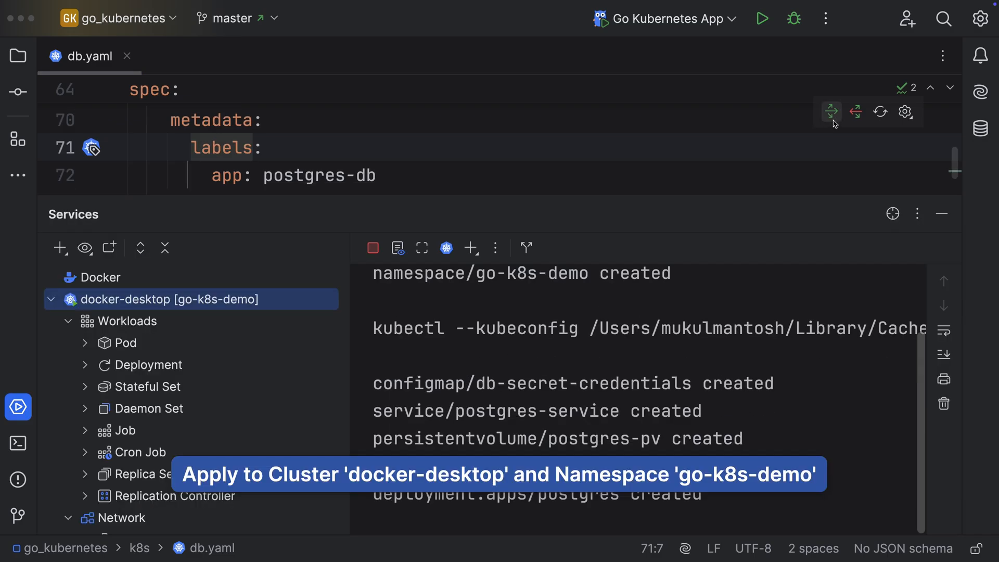
pyautogui.moveTo(801, 329)
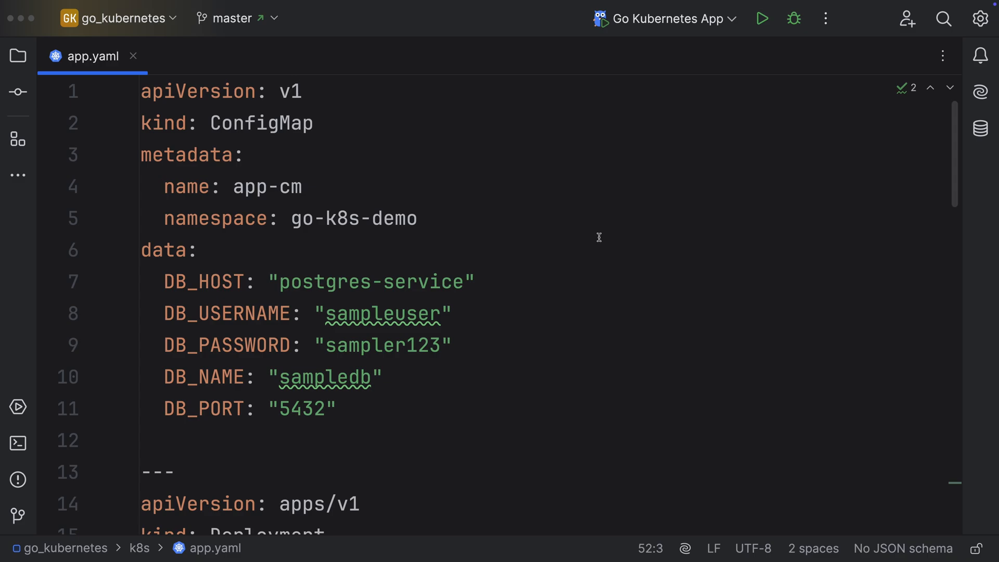
# Scroll through app.yaml's ConfigMap, go_k8s:1.0 Deployment and NodePort 30004 app-service sections.
pyautogui.scroll(-3)
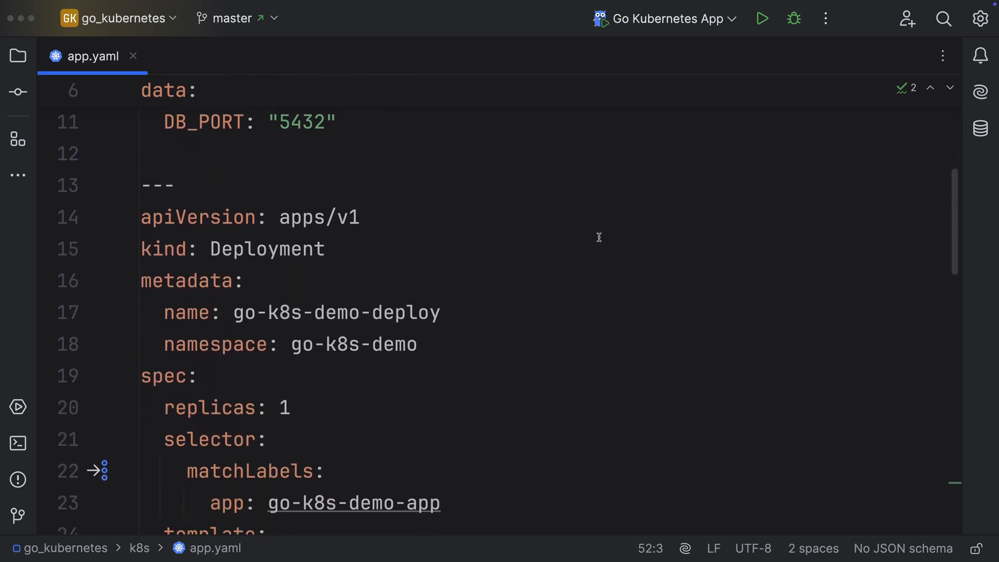
pyautogui.scroll(-3)
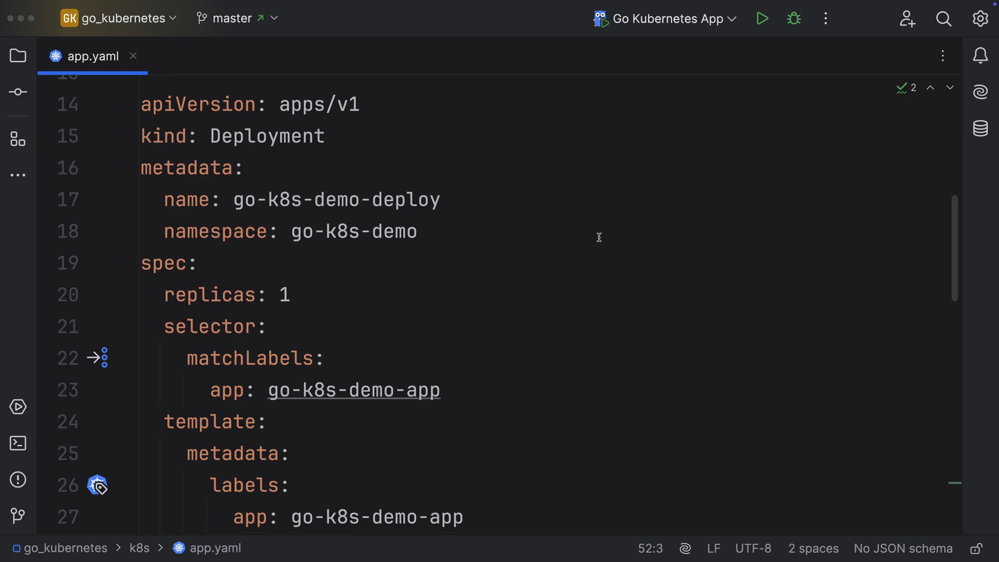
pyautogui.scroll(-3)
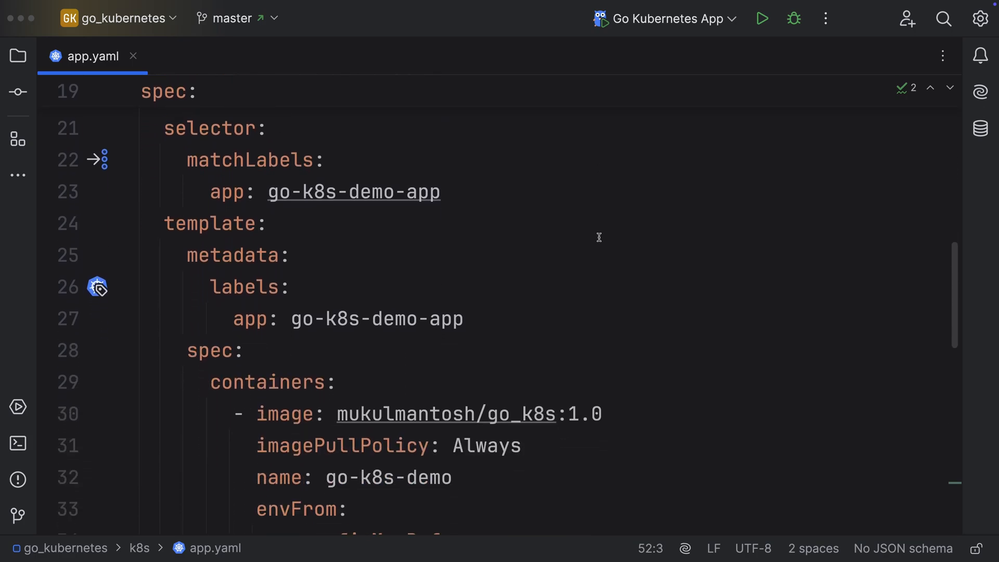
pyautogui.scroll(-3)
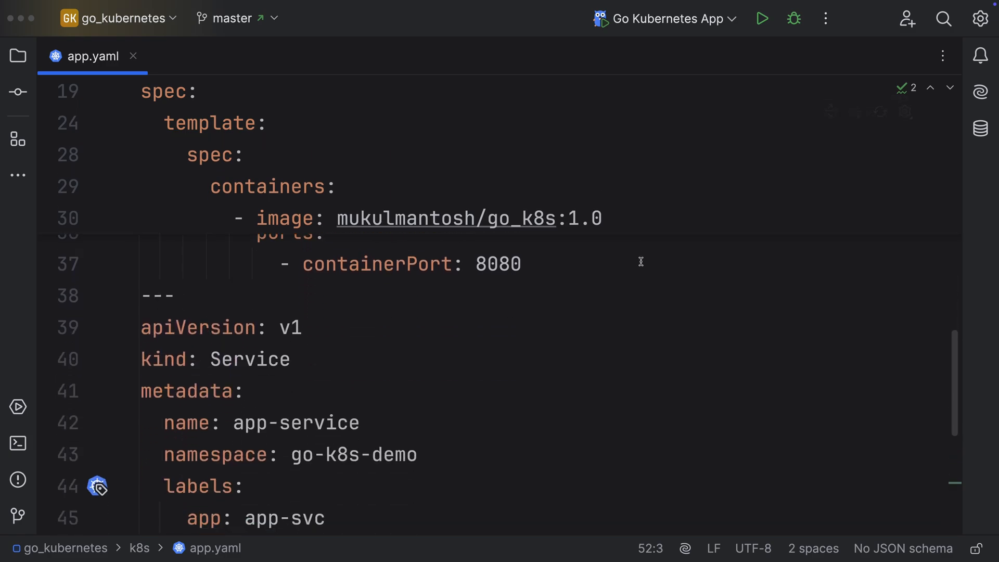
pyautogui.scroll(-3)
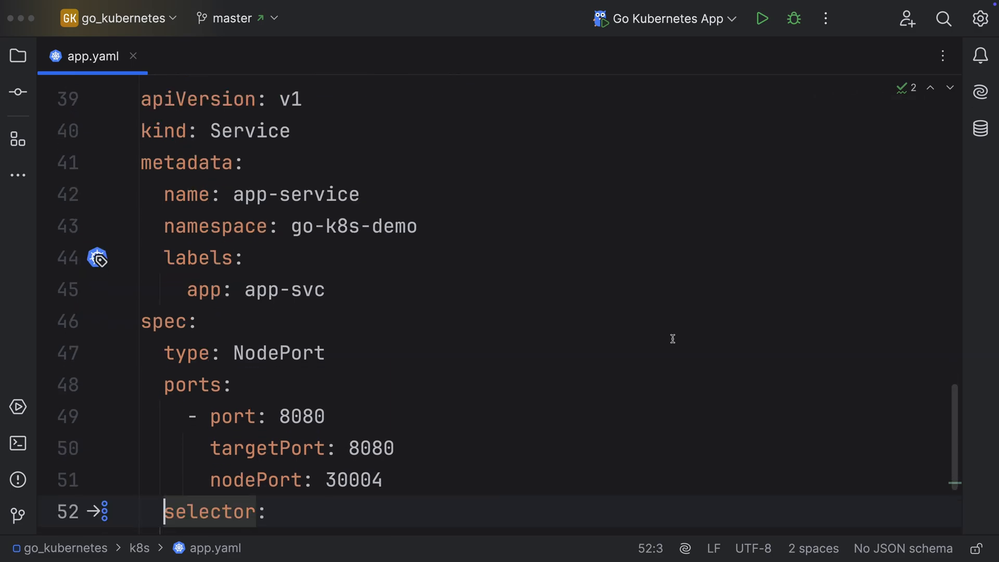
pyautogui.scroll(-3)
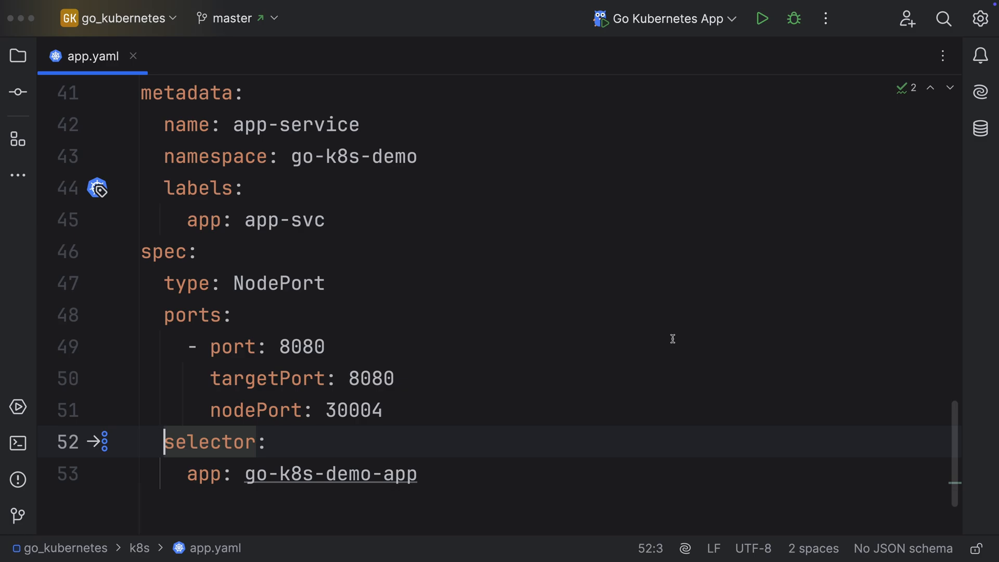
pyautogui.moveTo(794, 189)
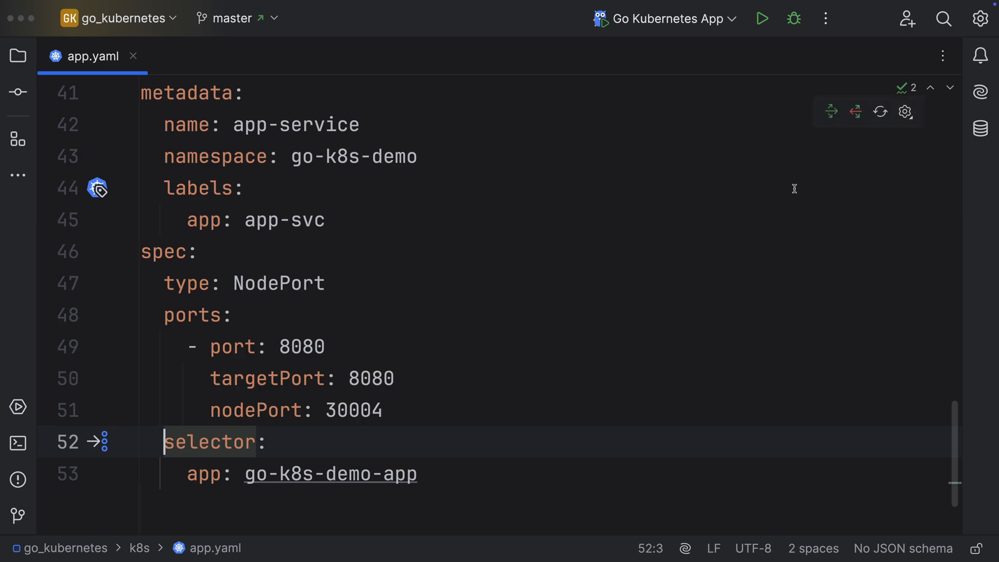
pyautogui.moveTo(828, 110)
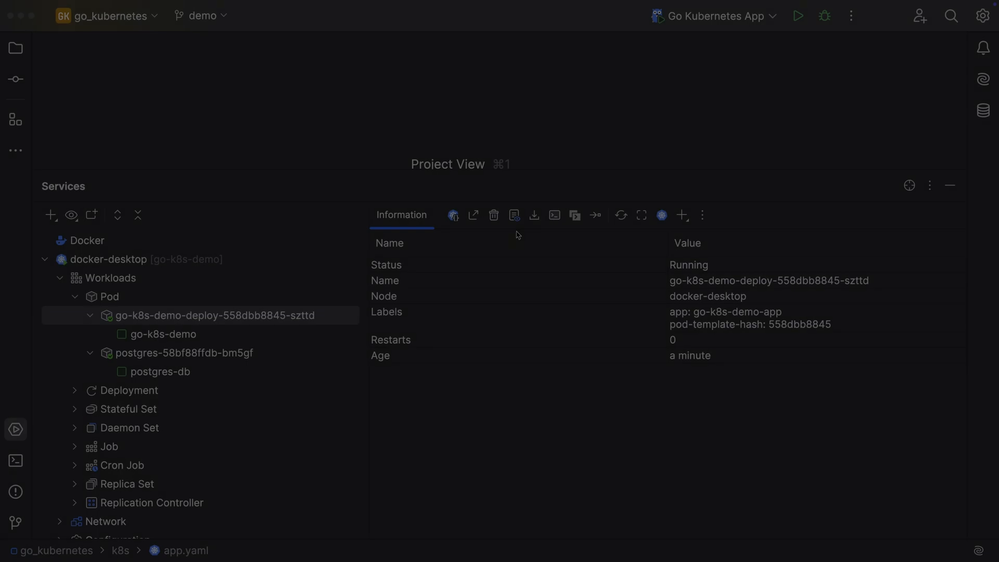
# Follow the go-k8s-demo app pod's logs, then follow the postgres-db pod's logs.
pyautogui.click(514, 214)
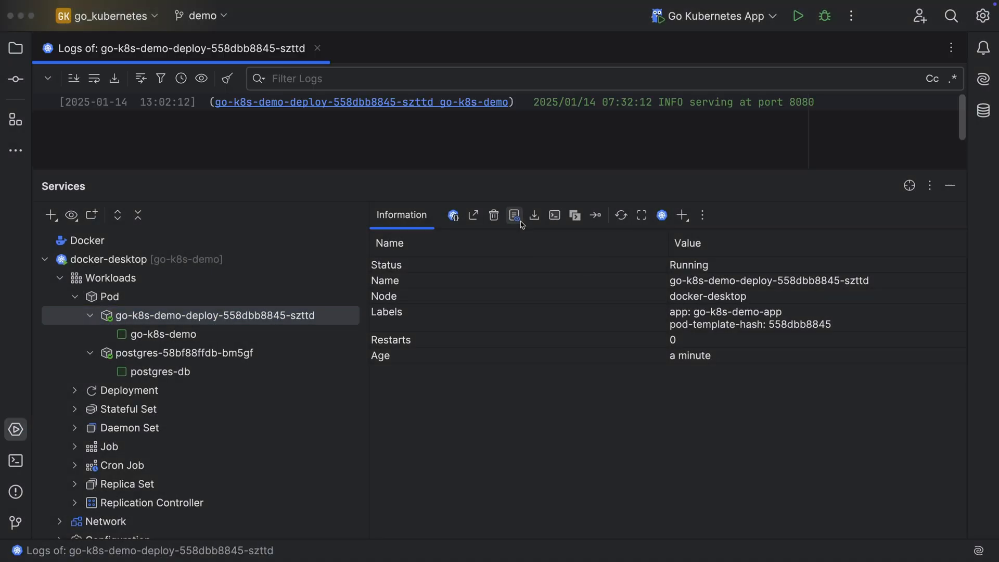
pyautogui.moveTo(254, 370)
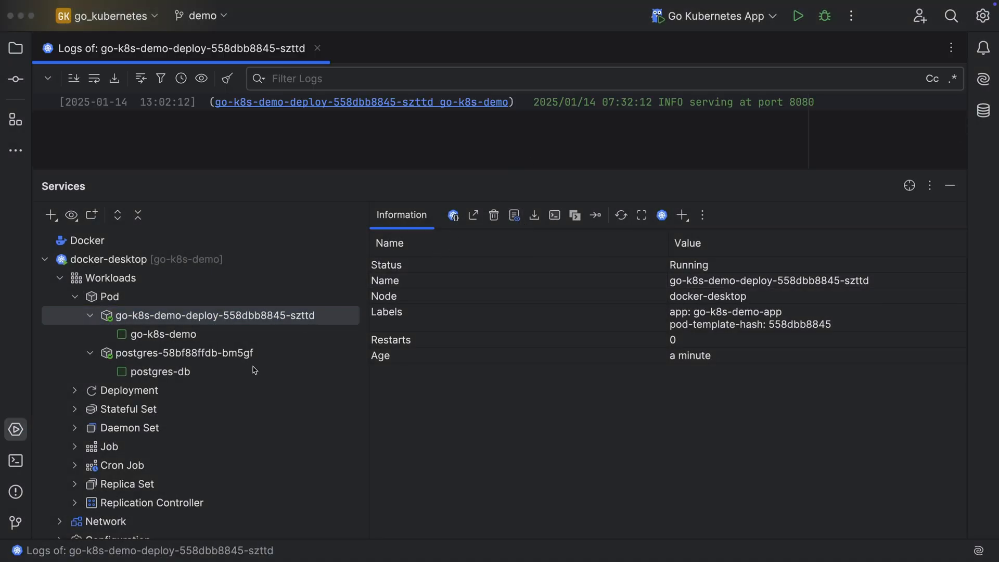
pyautogui.click(183, 353)
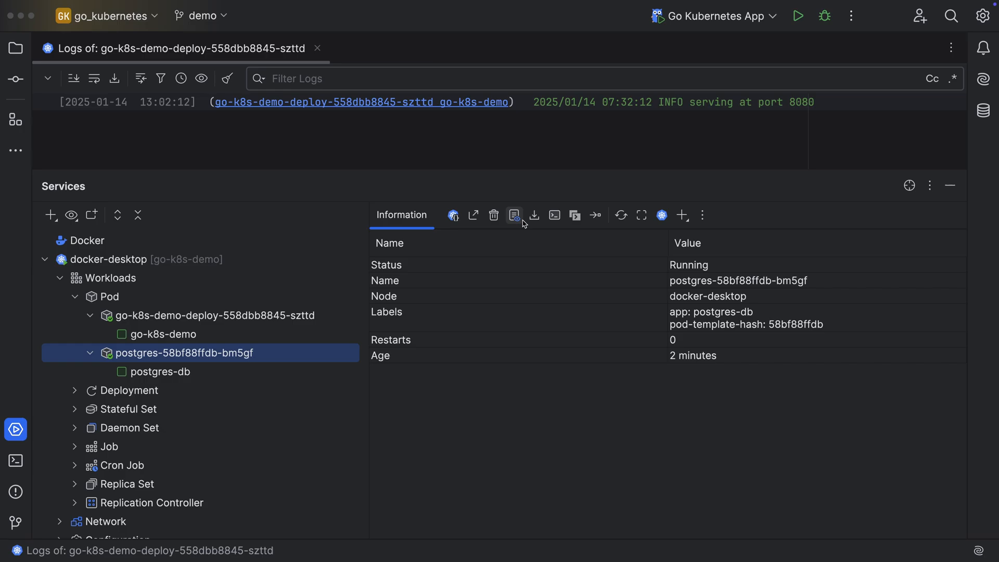
pyautogui.click(514, 214)
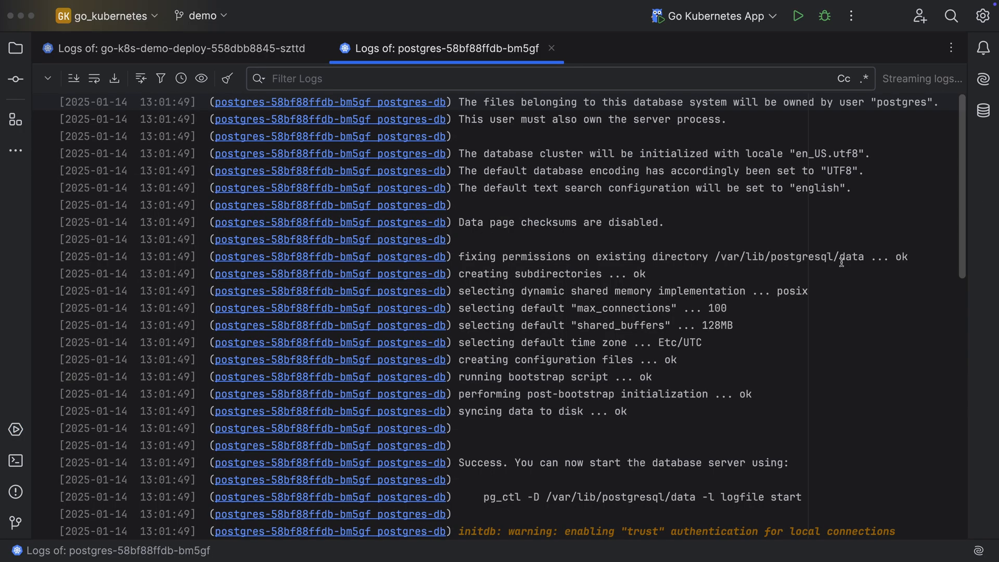
pyautogui.scroll(-3)
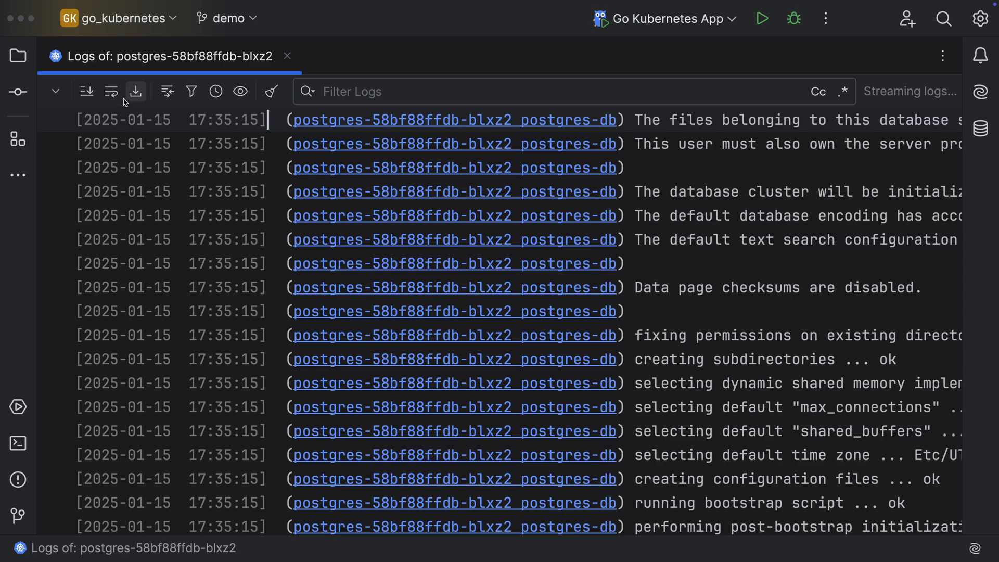
pyautogui.moveTo(110, 91)
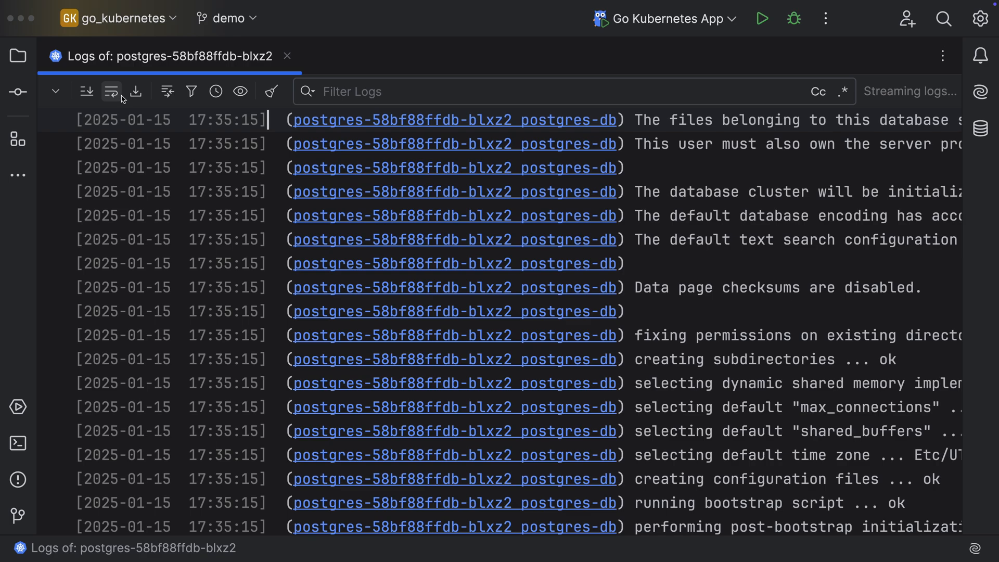
pyautogui.moveTo(111, 92)
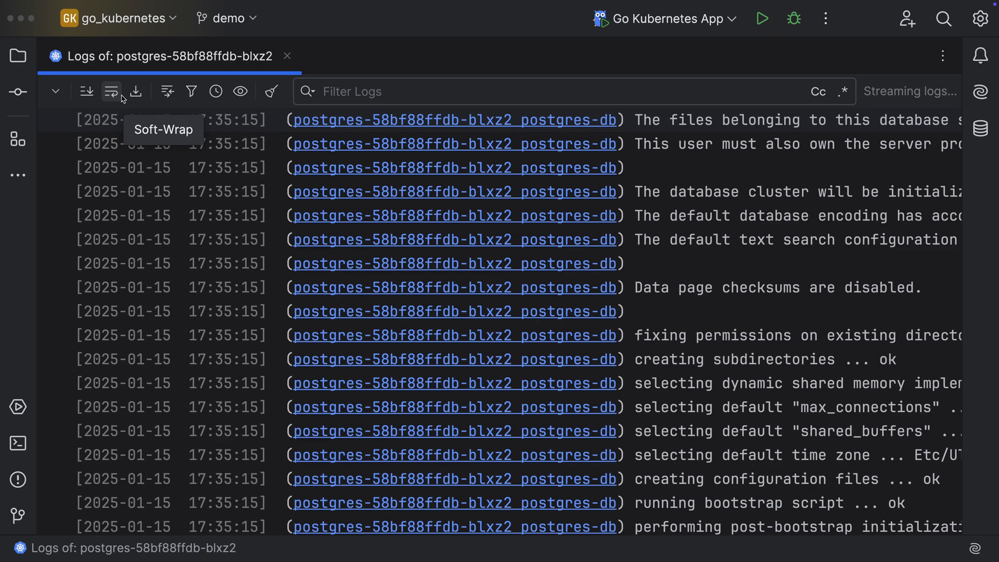
# Soft-wrap the postgres logs and bring up the cluster log sources dialog.
pyautogui.click(112, 92)
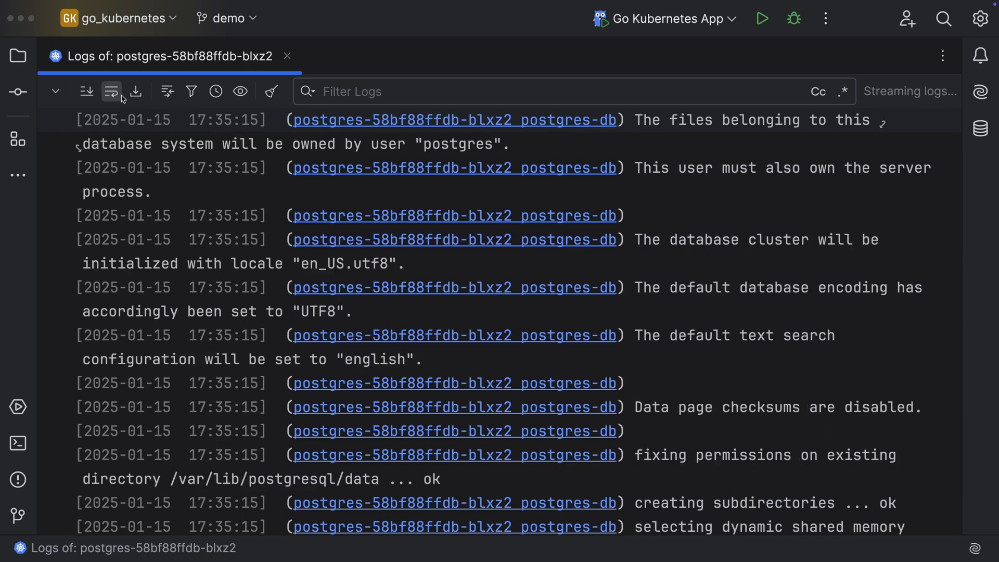
pyautogui.moveTo(135, 91)
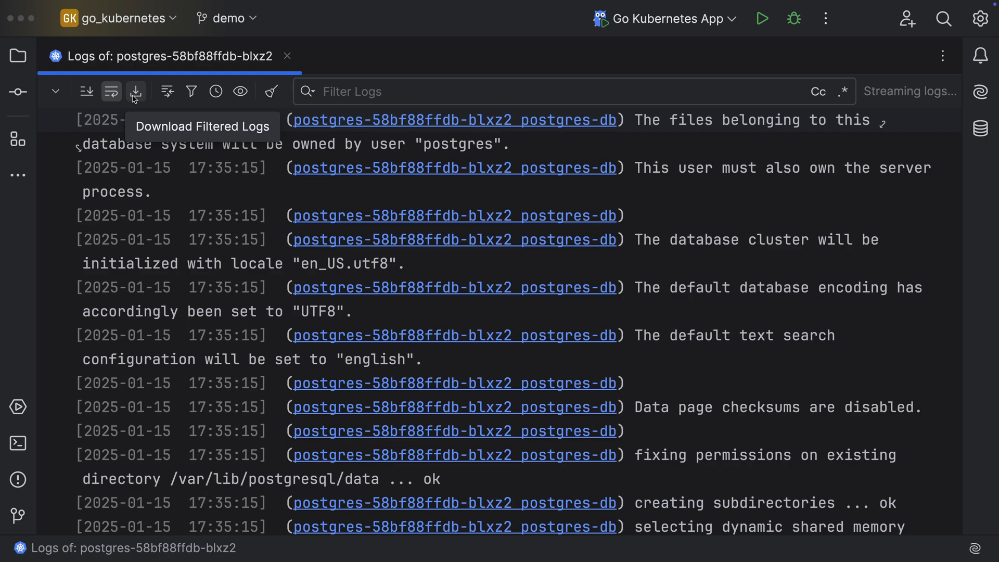
pyautogui.moveTo(158, 98)
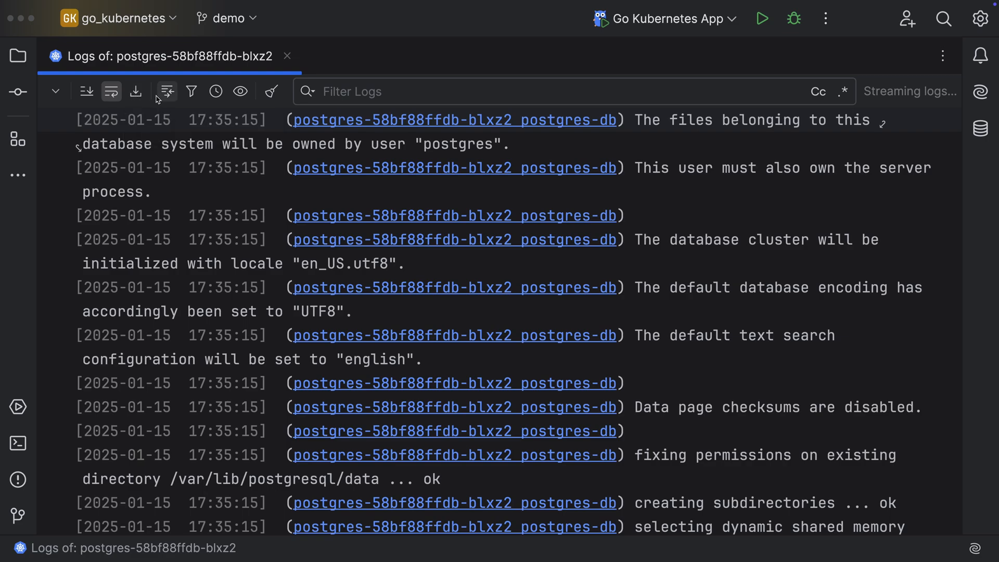
pyautogui.click(191, 91)
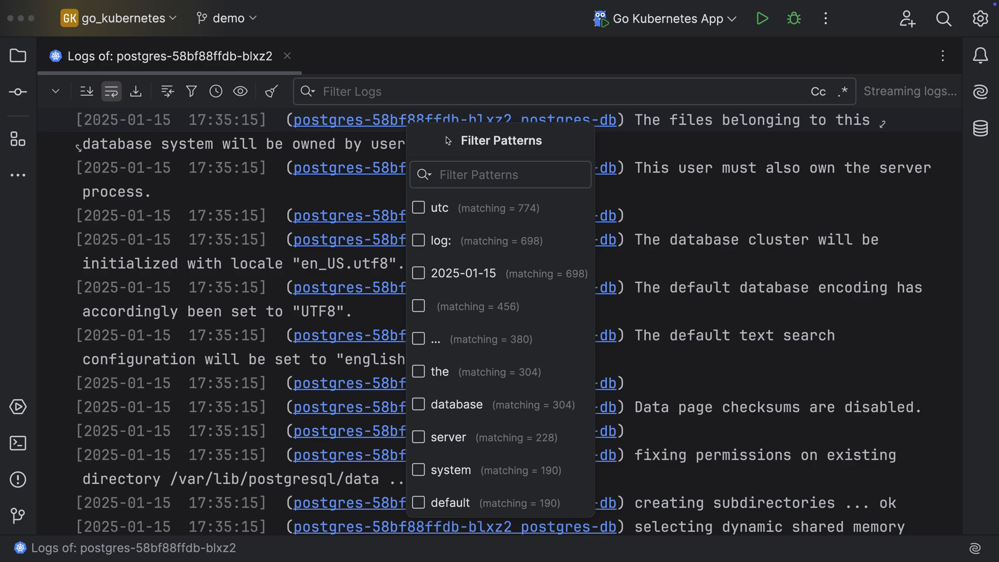
pyautogui.click(192, 91)
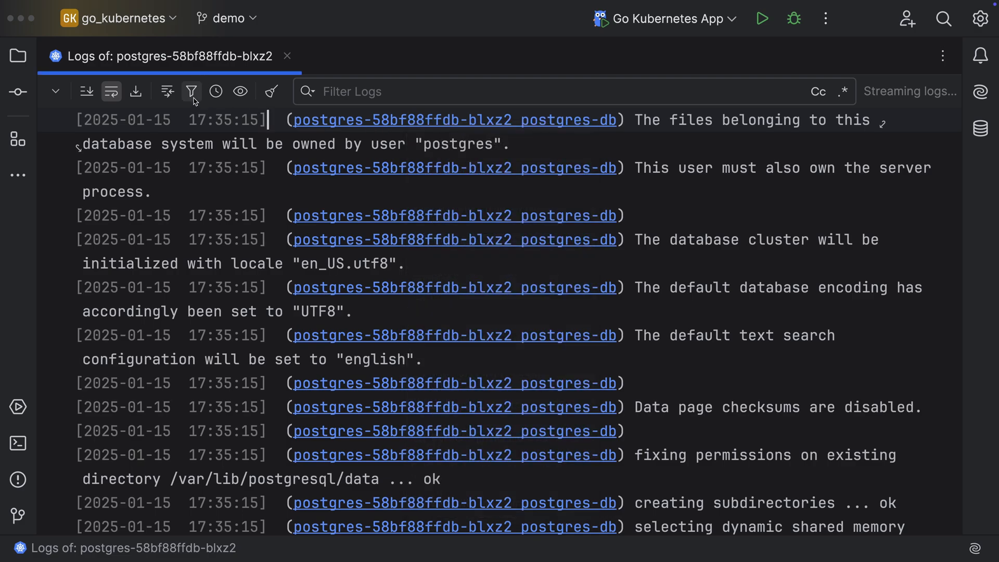
pyautogui.click(191, 92)
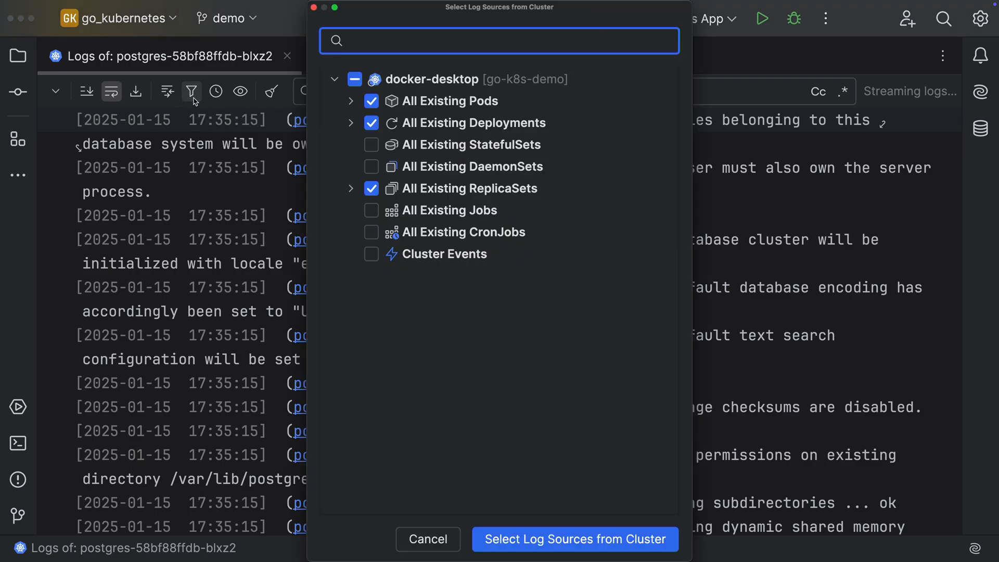
pyautogui.moveTo(313, 165)
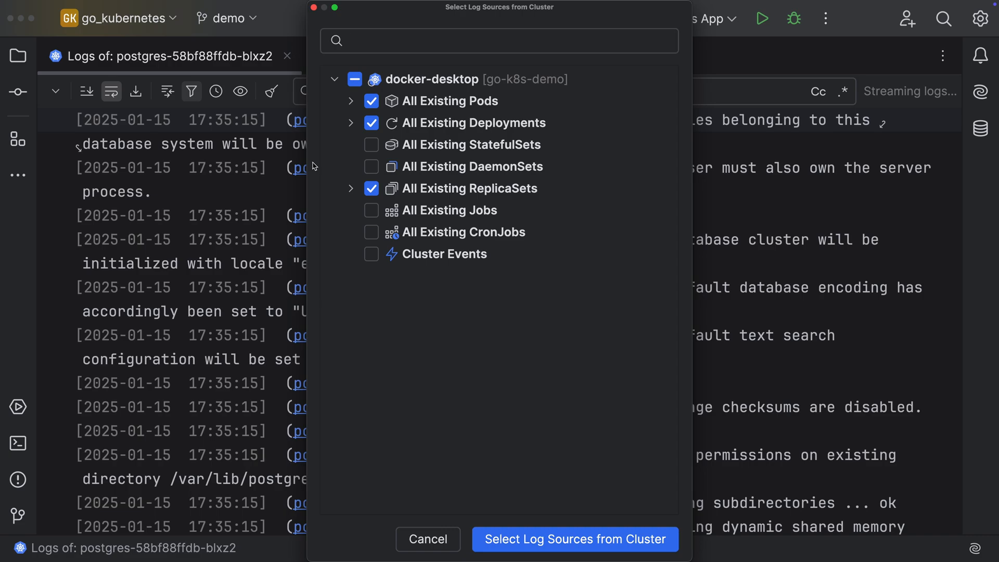
# Dismiss the sources dialog and filter the postgres logs by date and time.
pyautogui.click(428, 553)
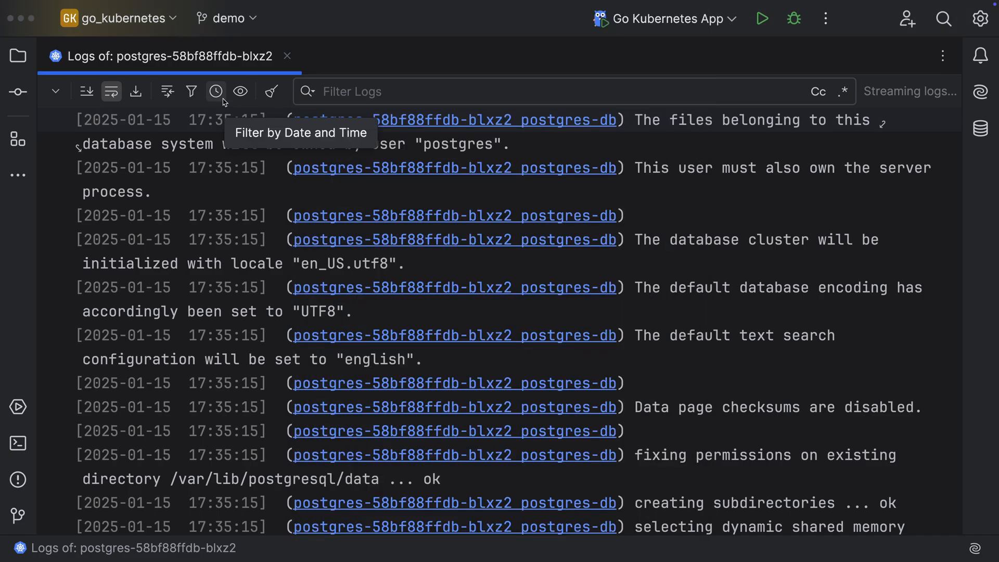
pyautogui.click(215, 92)
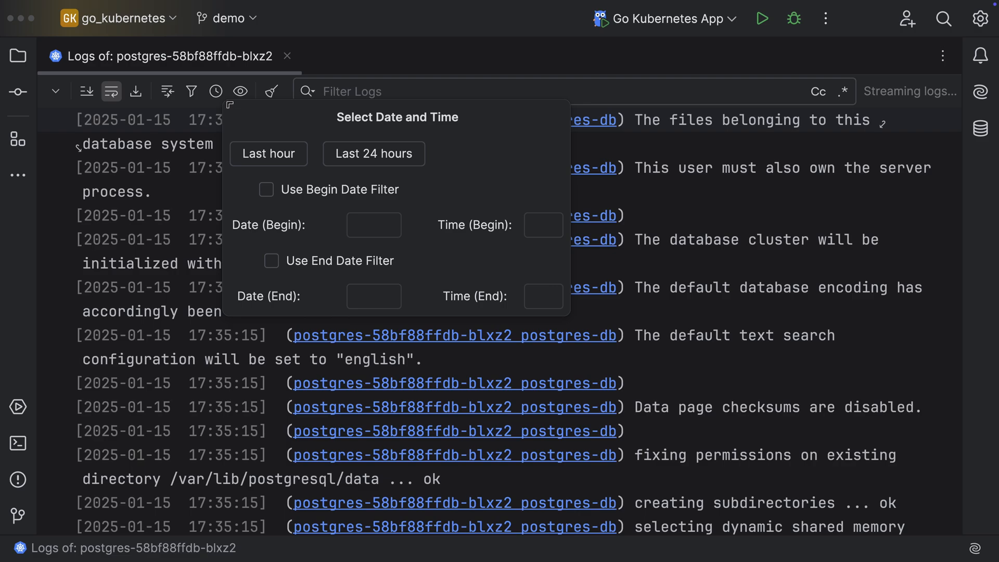
pyautogui.click(266, 189)
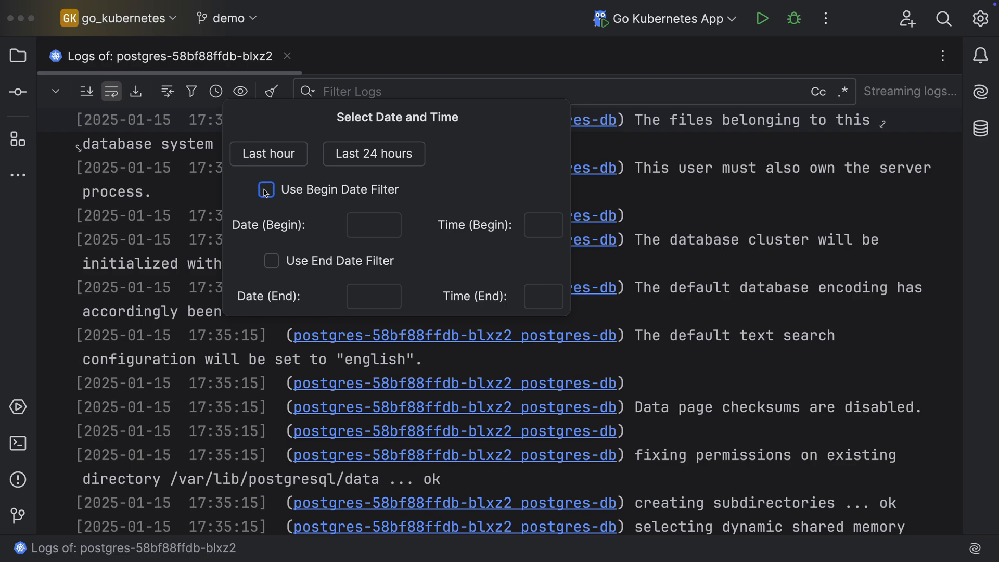
pyautogui.click(266, 190)
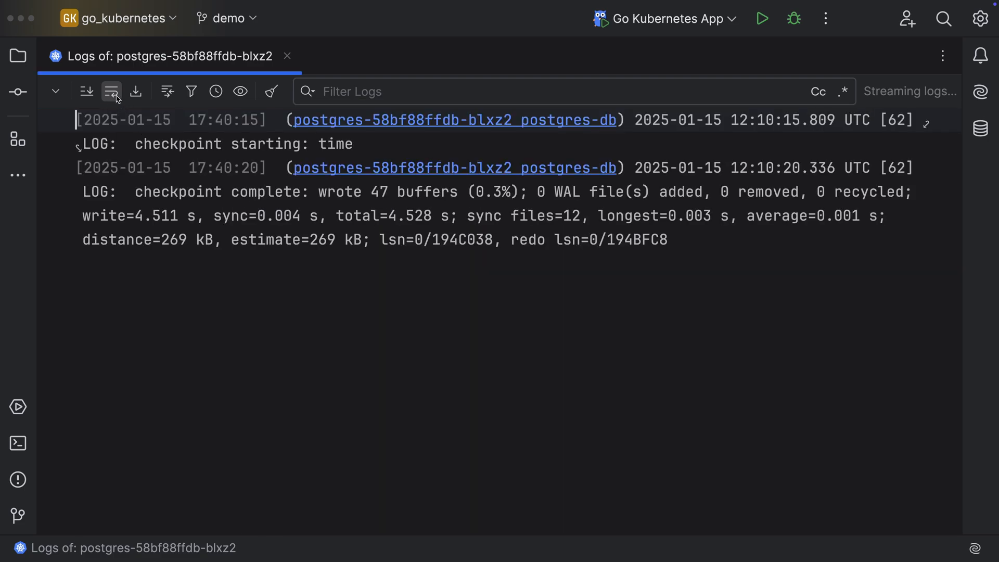
# Unwrap the log lines and hide the Timestamp field.
pyautogui.click(111, 92)
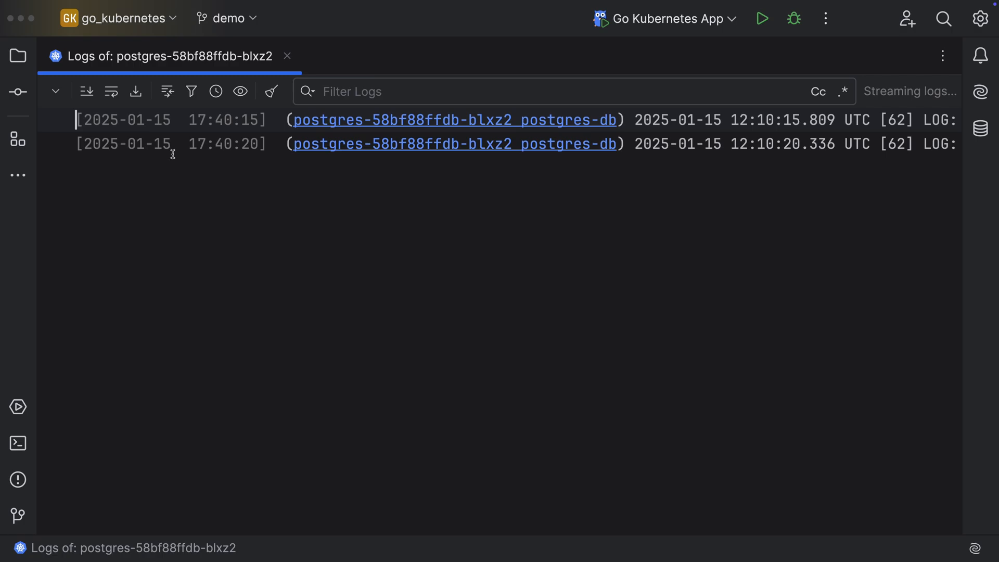
pyautogui.moveTo(239, 92)
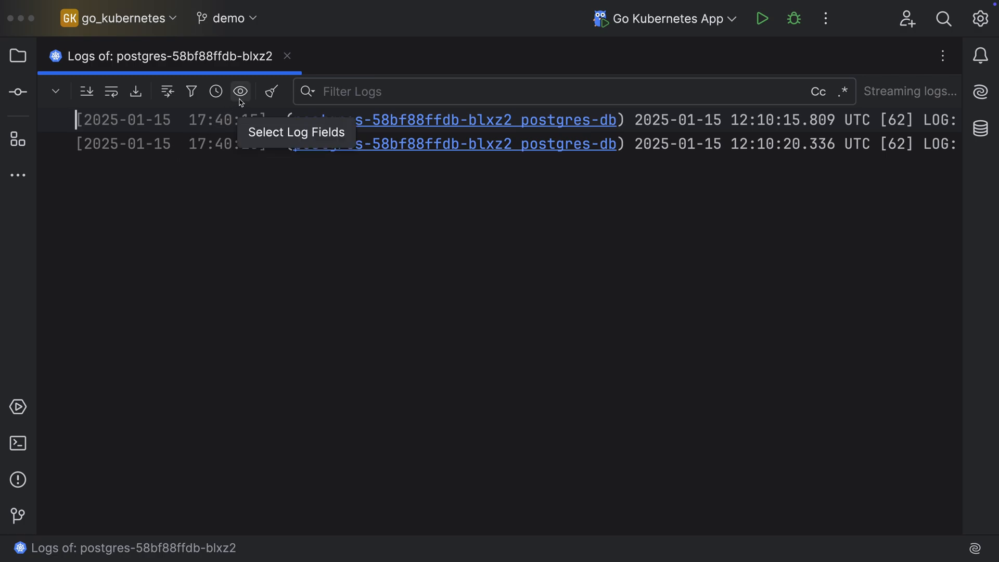
pyautogui.click(241, 91)
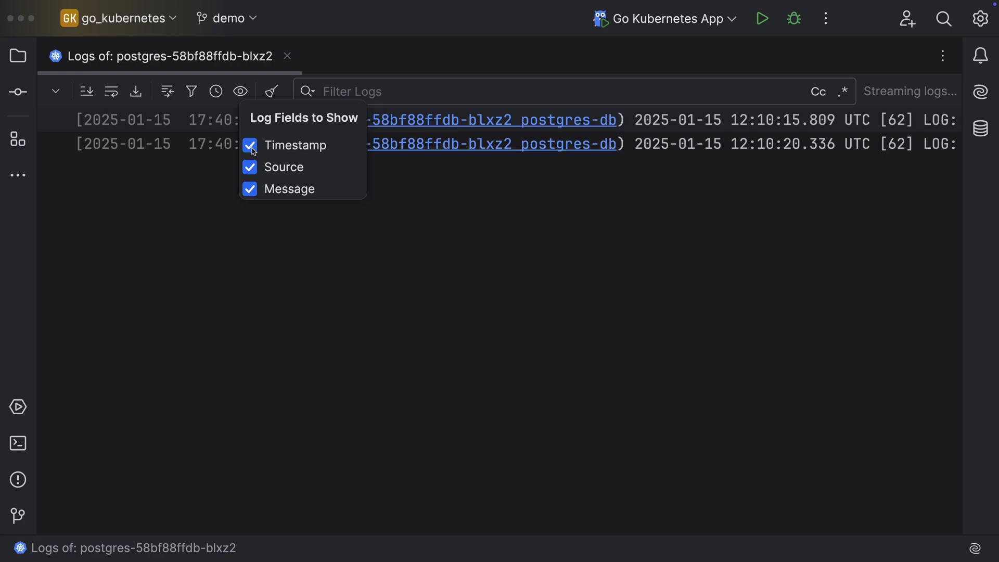
pyautogui.click(250, 144)
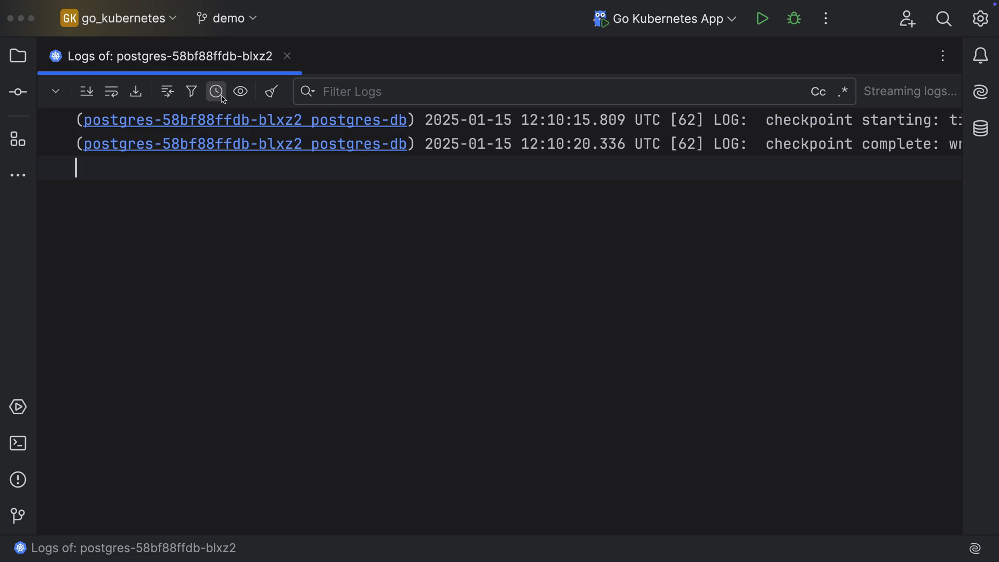
# Clear the date filter and text-filter the postgres logs by 'ready'.
pyautogui.click(215, 91)
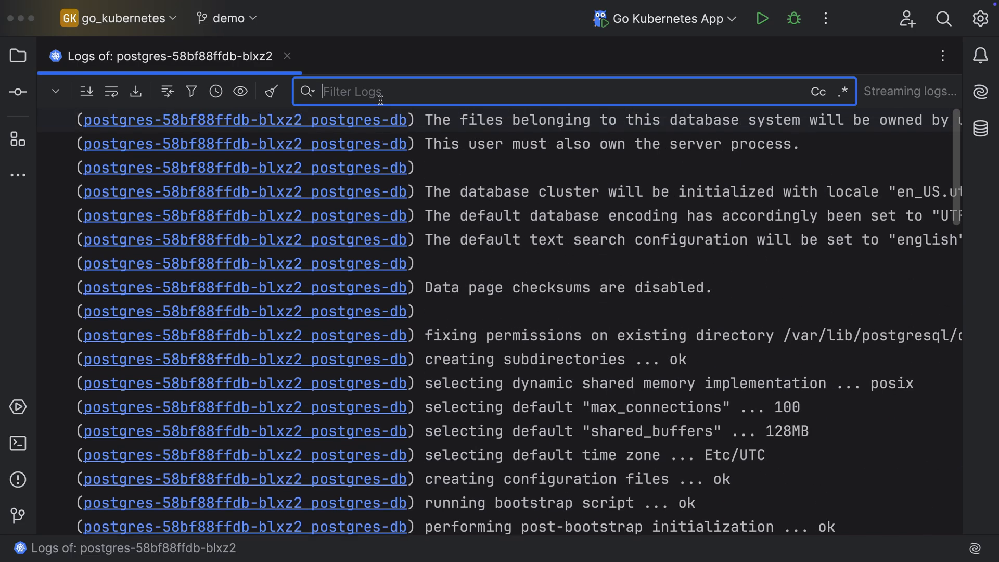
pyautogui.write('ready')
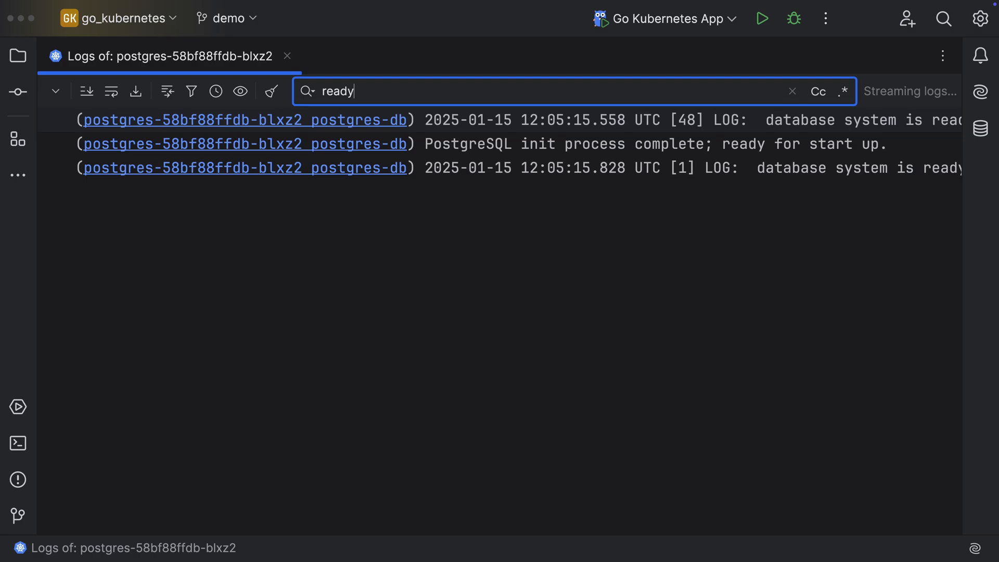
pyautogui.moveTo(385, 108)
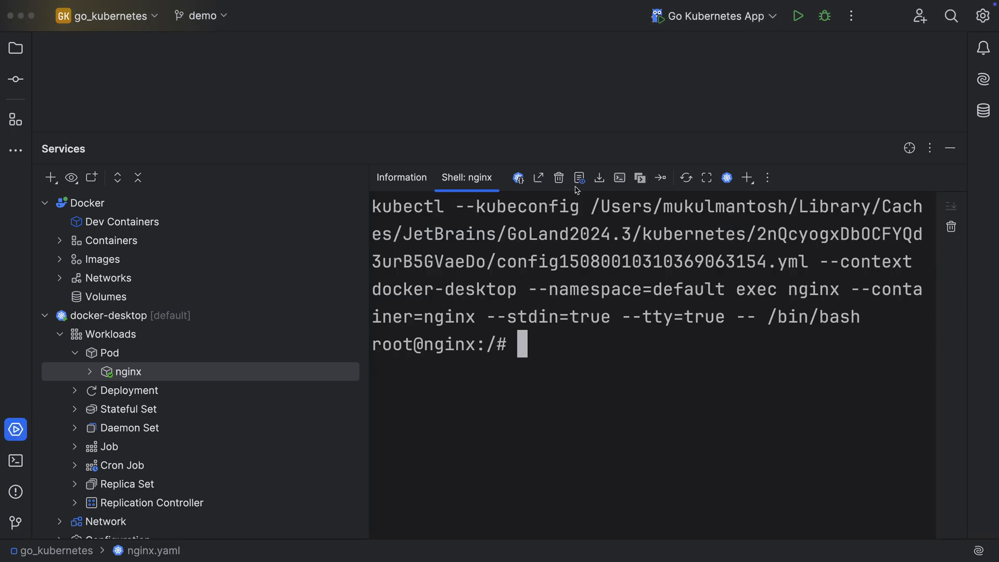
# Run ls -l, touch temp.txt and cat /etc/os-release in the nginx pod shell.
pyautogui.write('ls -l')
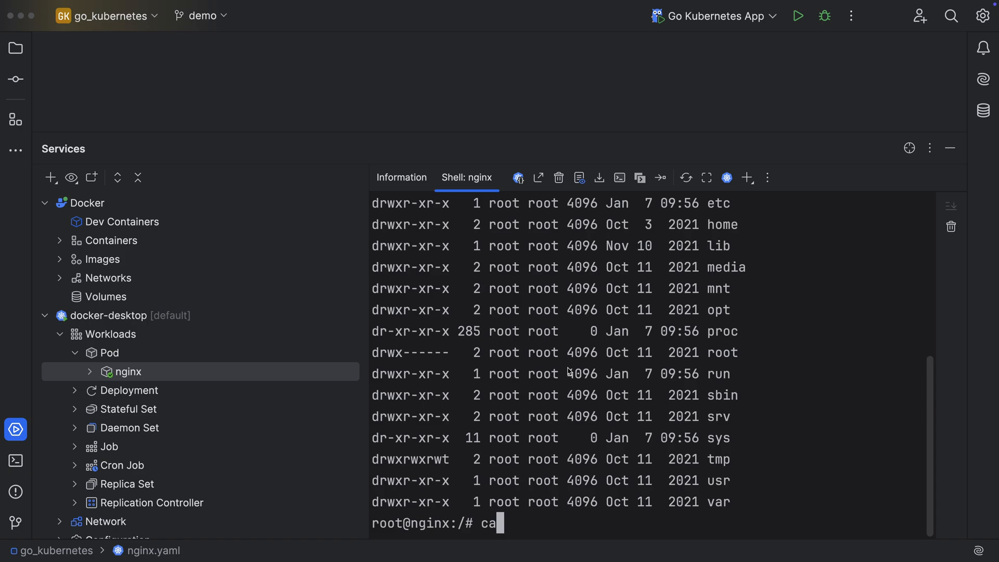
pyautogui.press('Backspace')
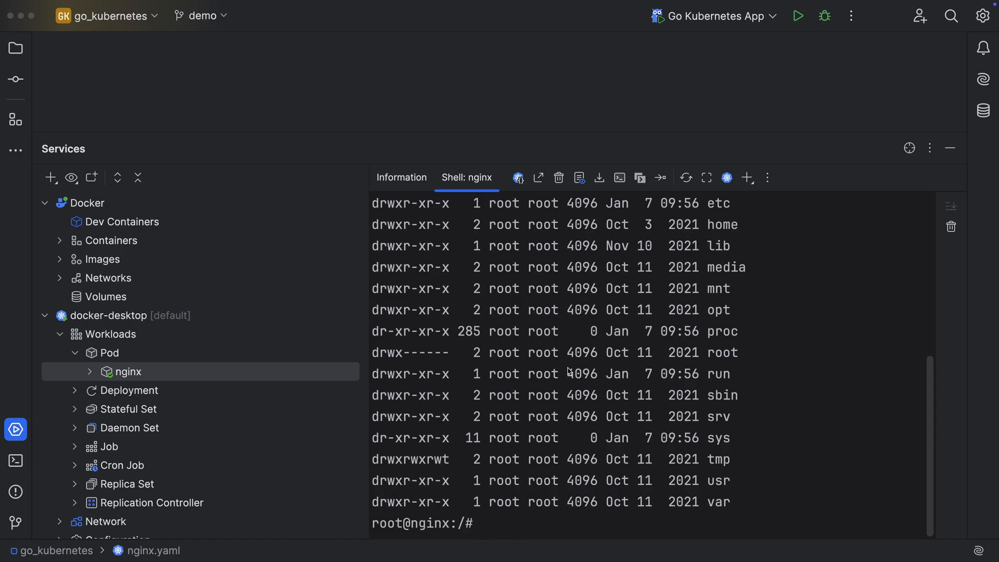
pyautogui.write('to')
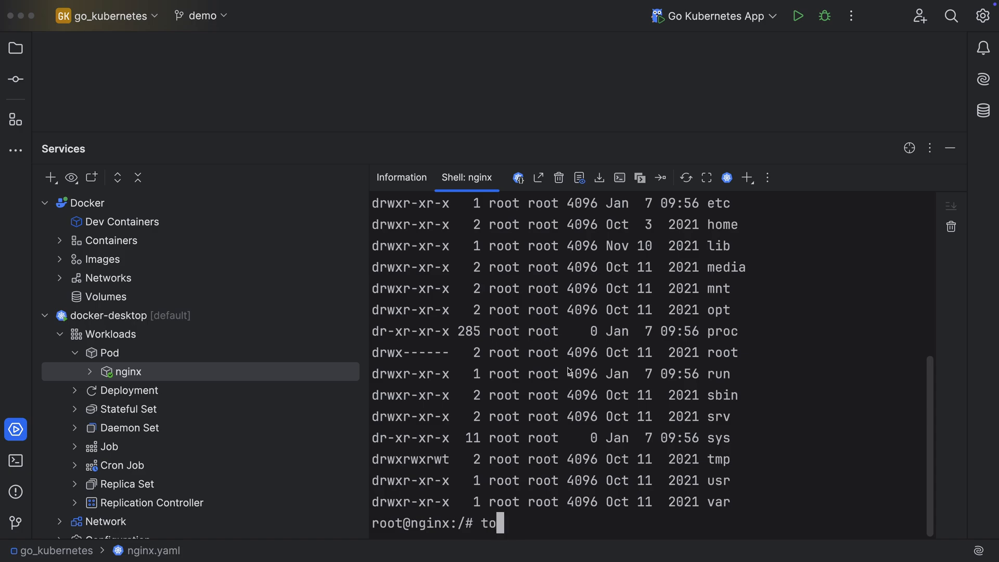
pyautogui.write('uch temp.txt')
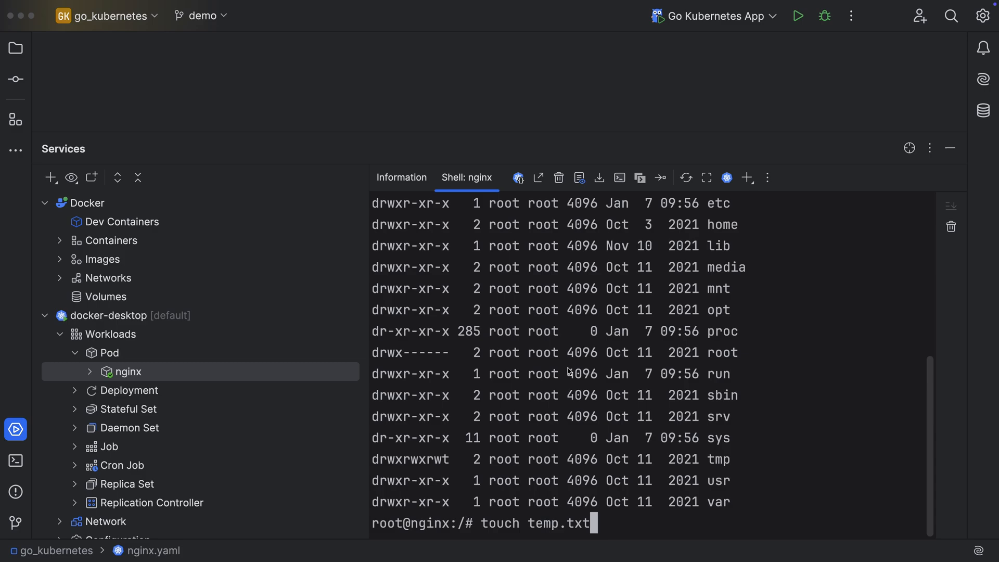
pyautogui.press('Enter')
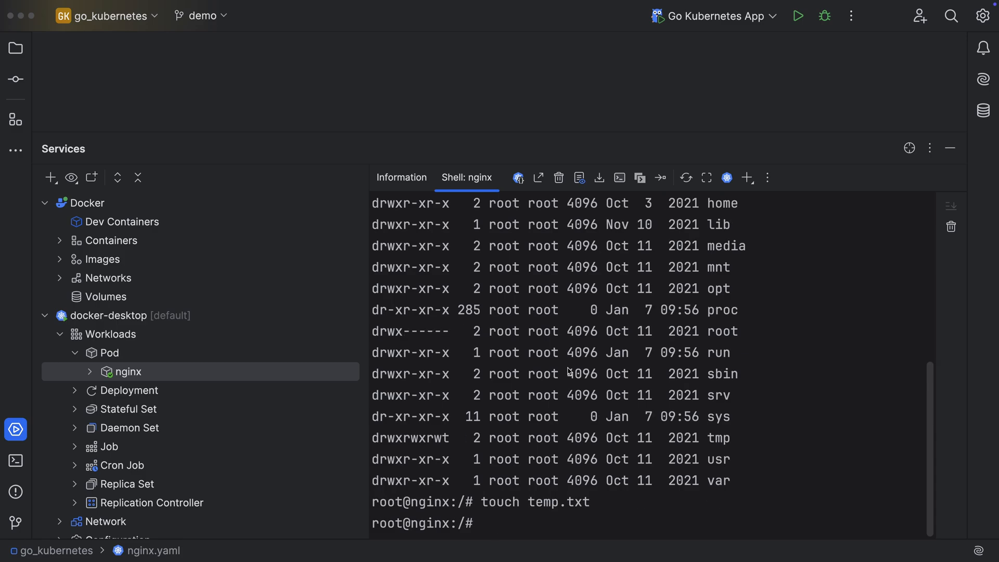
pyautogui.write('cat /etc/os-release')
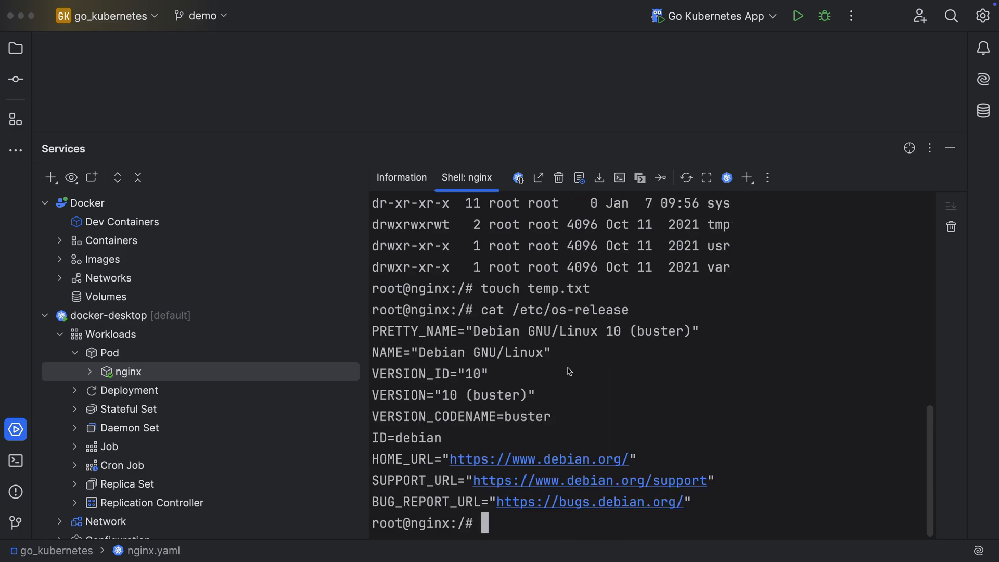
pyautogui.scroll(-3)
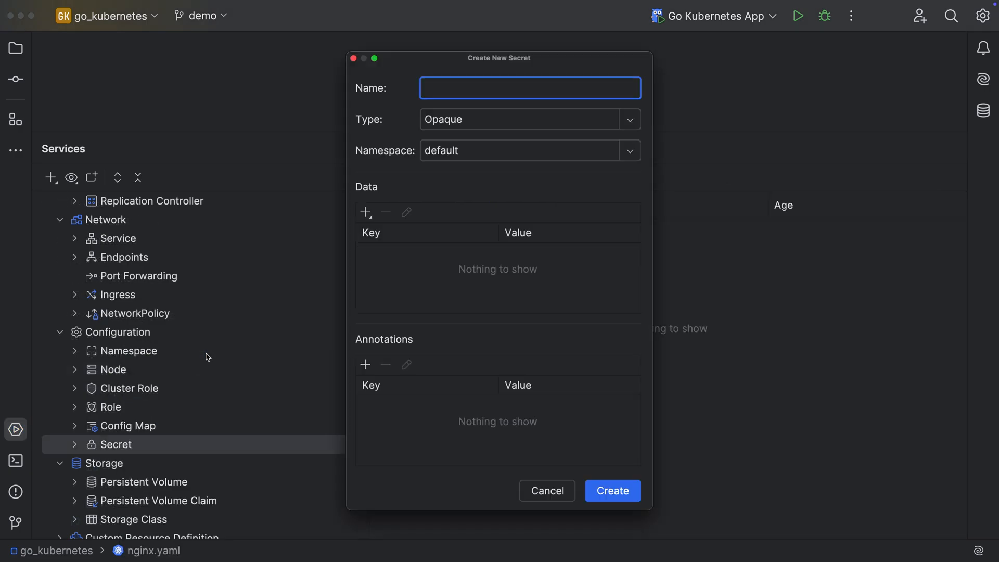
pyautogui.write('password')
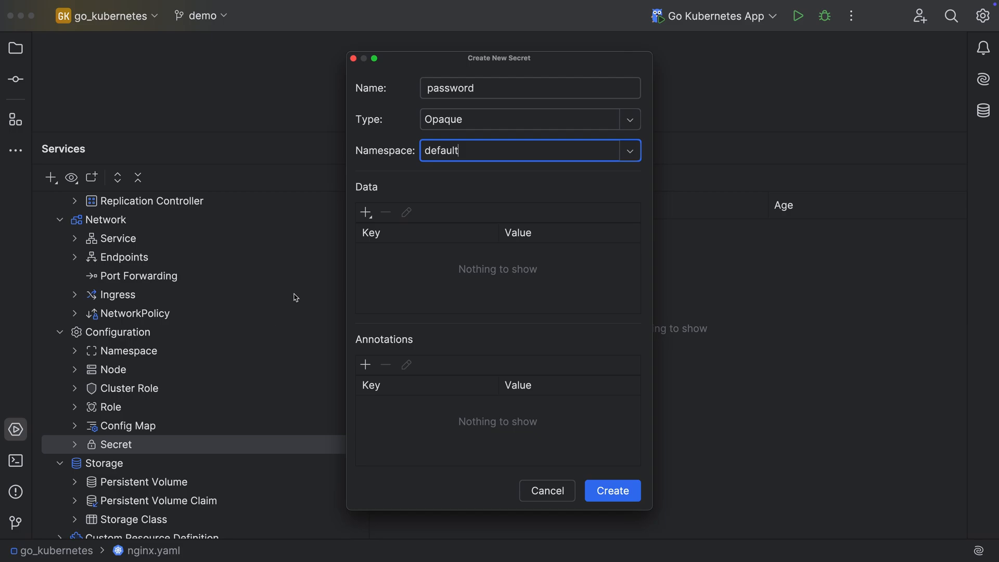
pyautogui.click(365, 212)
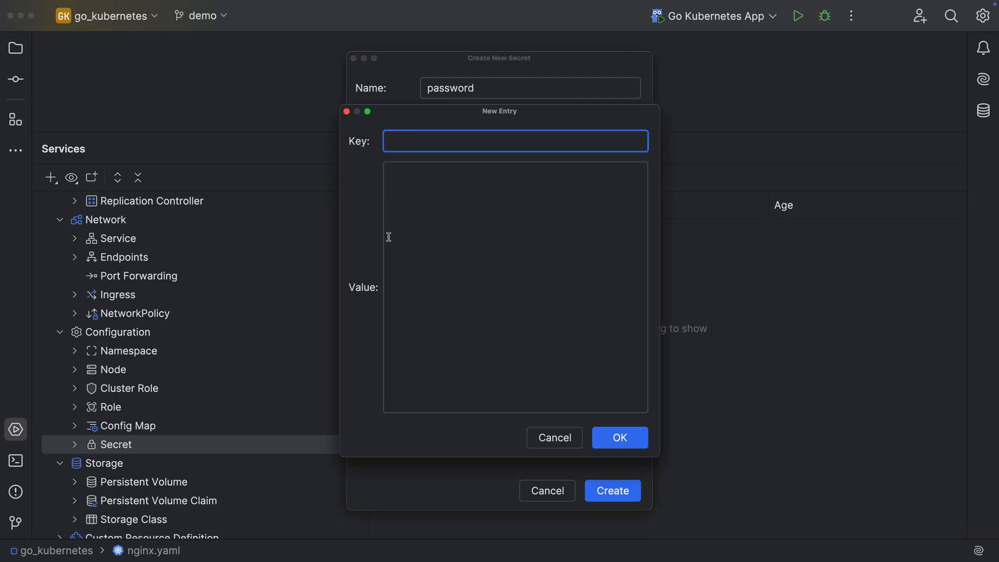
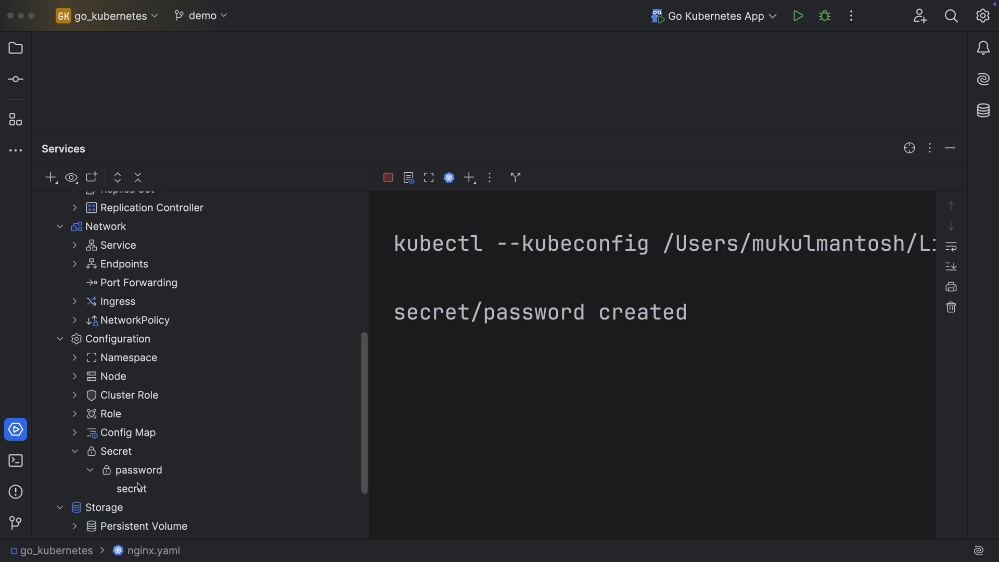
pyautogui.click(130, 488)
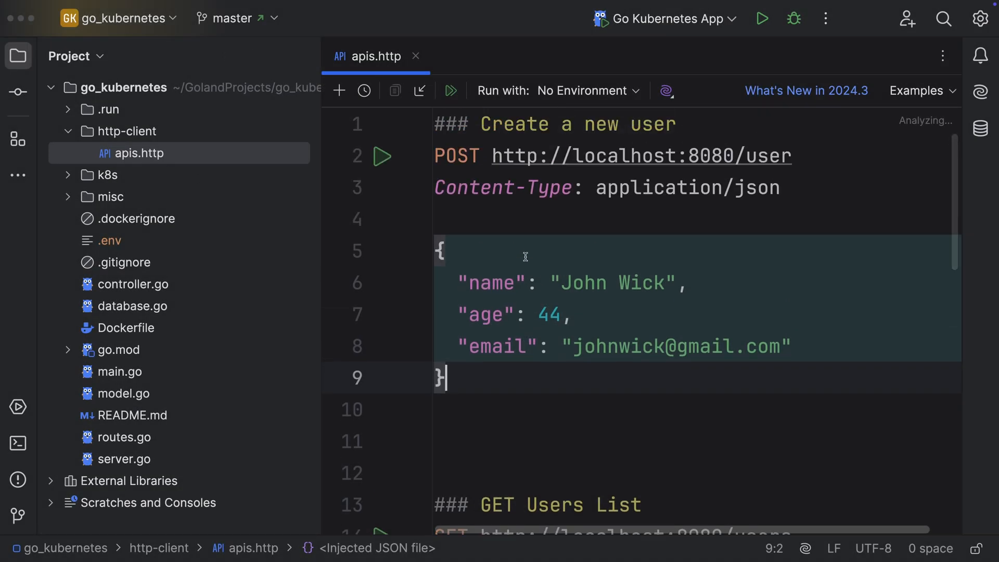
# Change the create-user POST URL port to 30004 and send it, getting 201 Created.
pyautogui.click(17, 56)
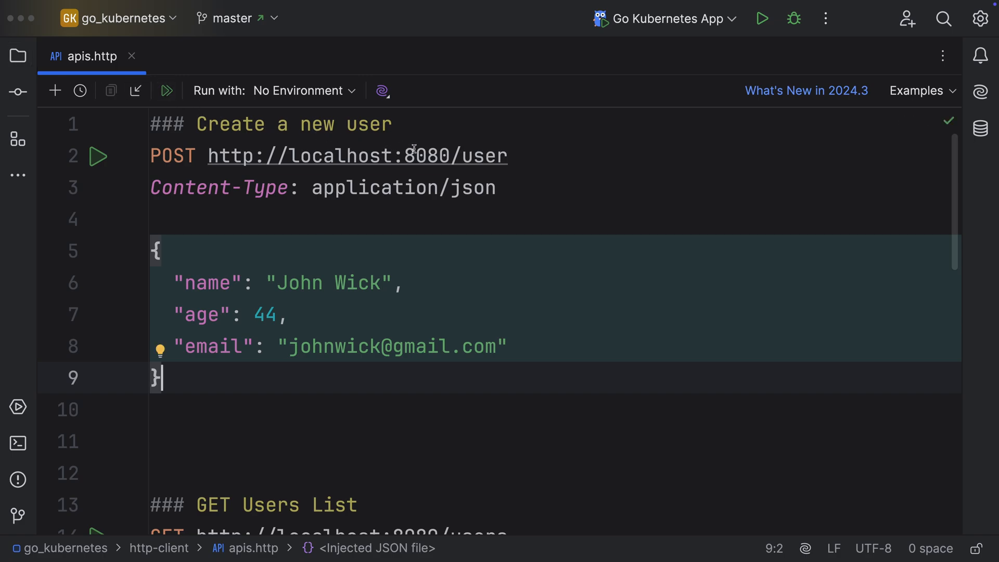
pyautogui.doubleClick(426, 156)
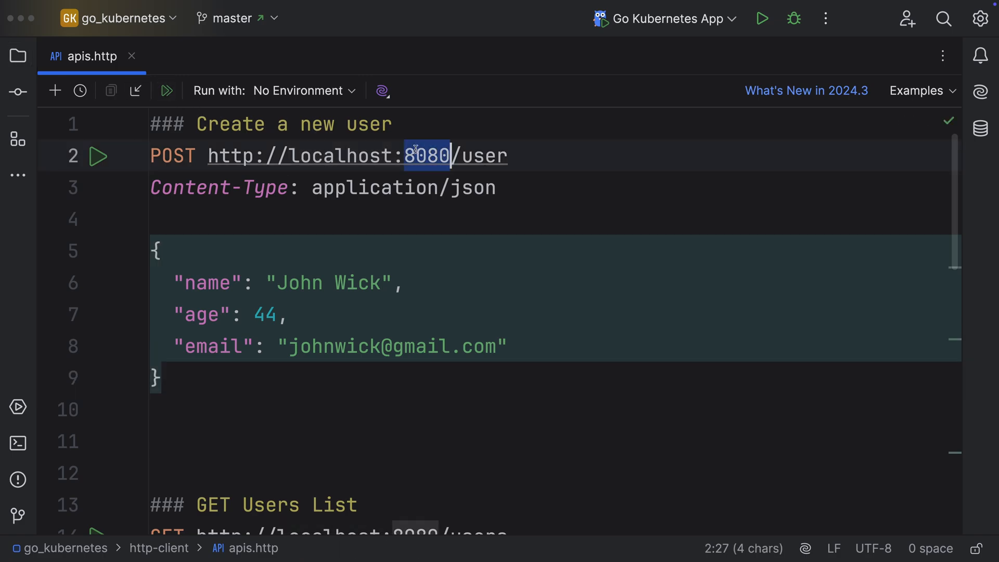
pyautogui.write('30004')
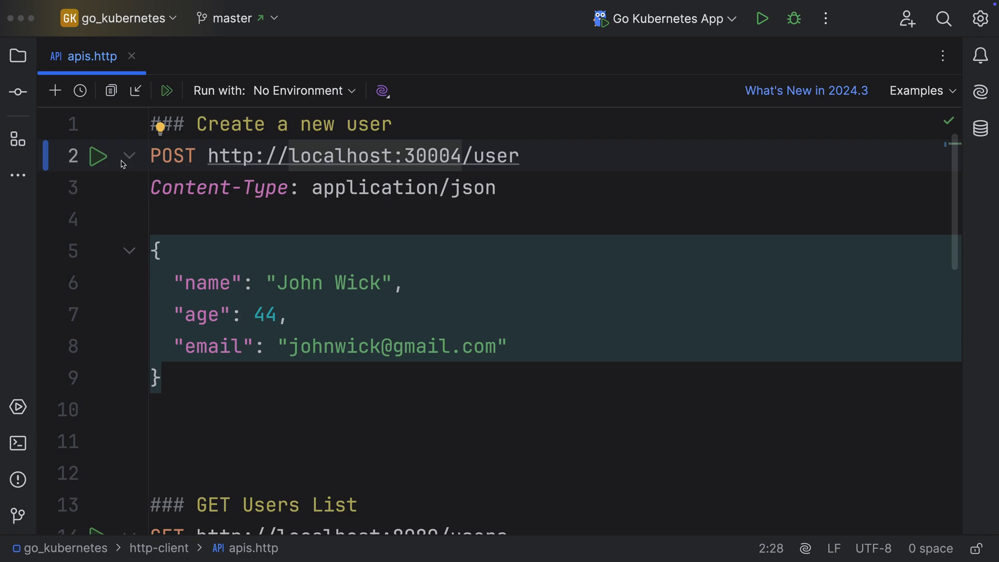
pyautogui.click(99, 156)
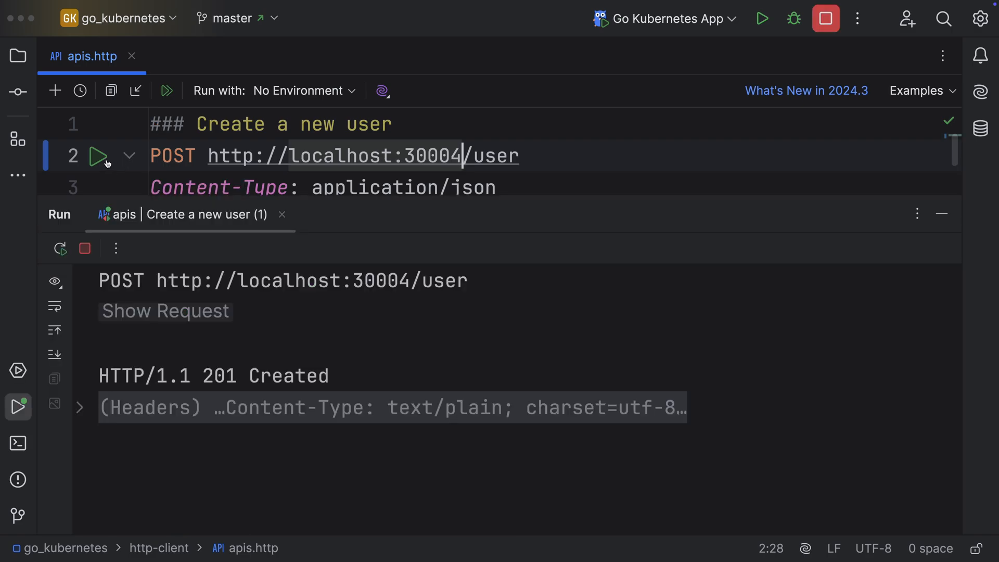